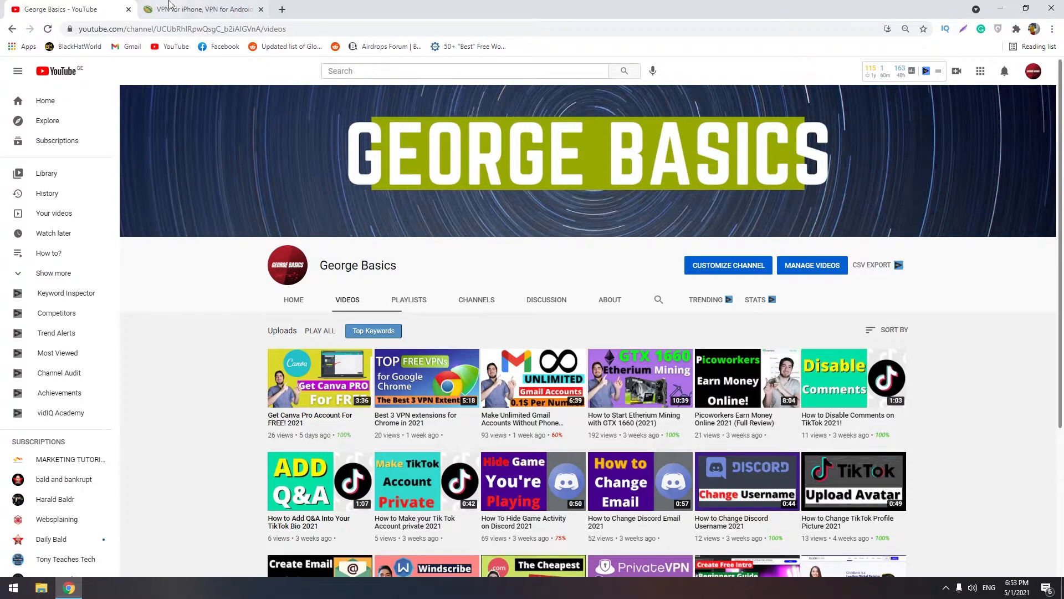
Step: Reach the Seed4.Me create-account form via My Account after browsing the site and channel page
click(200, 9)
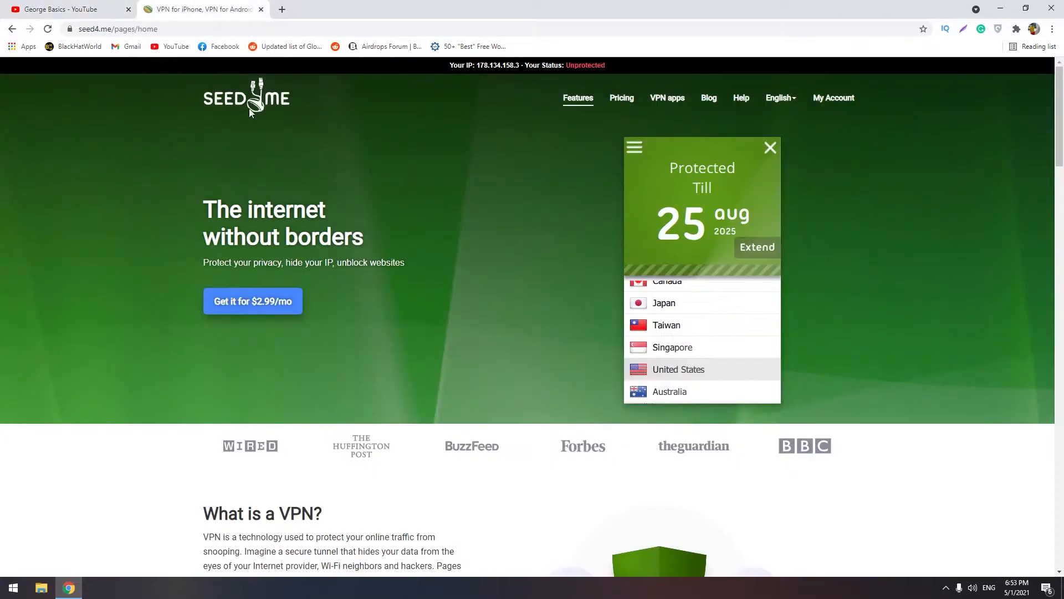
mouse_move(334, 195)
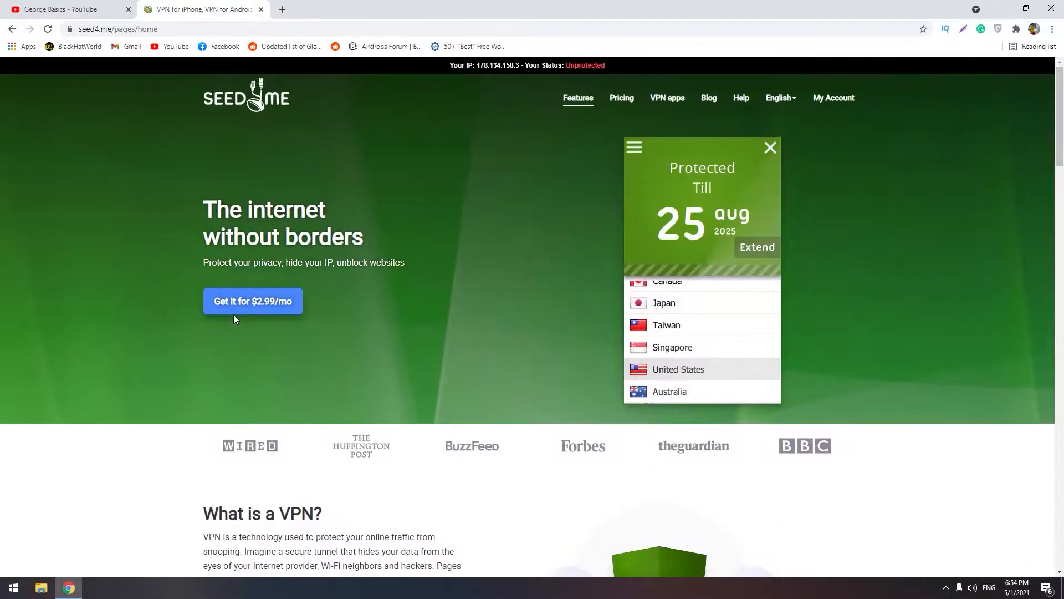
mouse_move(339, 191)
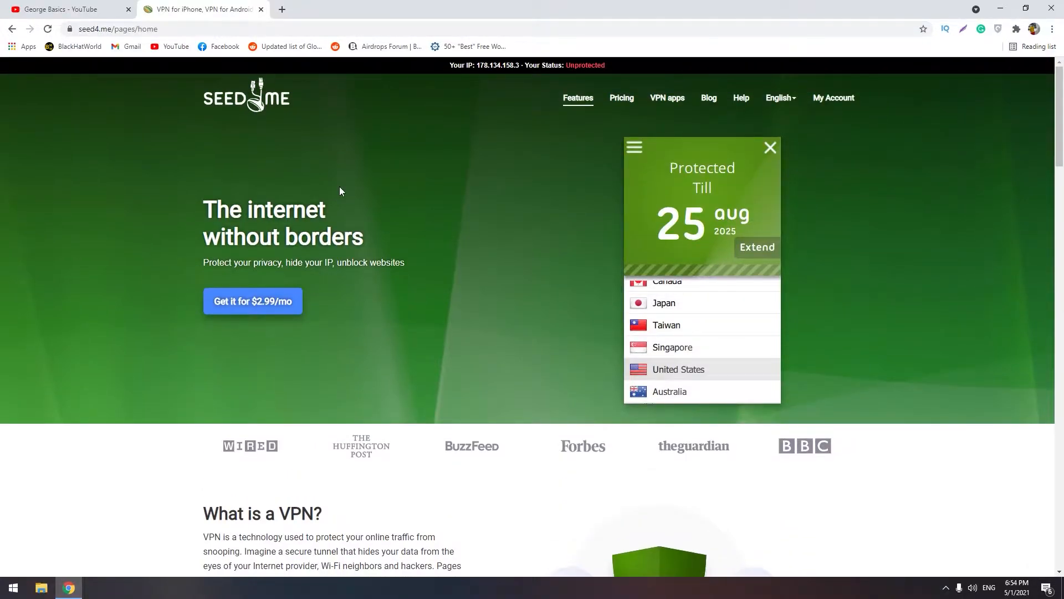
mouse_move(256, 116)
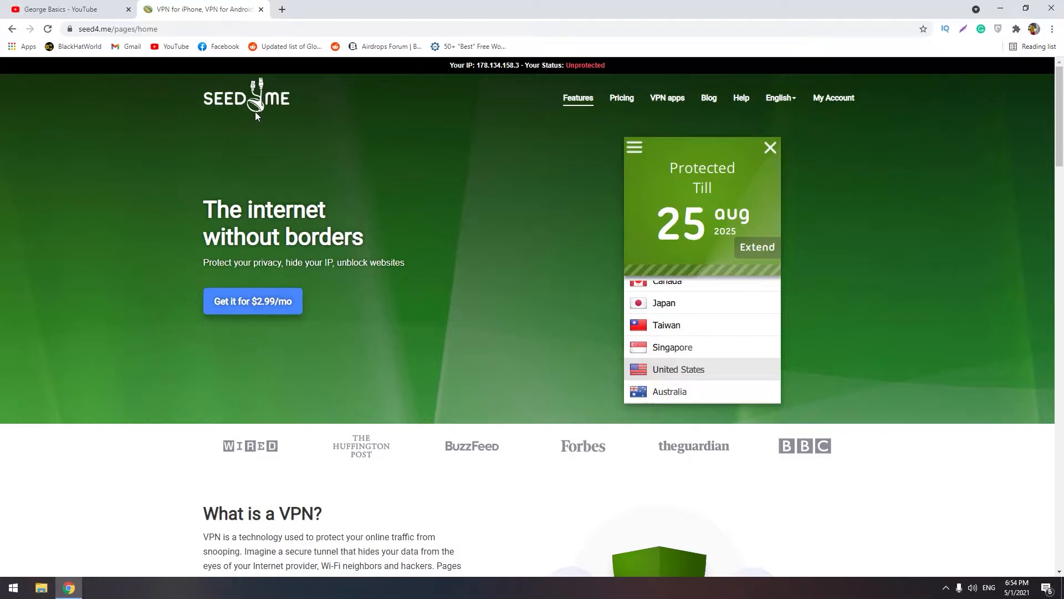
mouse_move(414, 490)
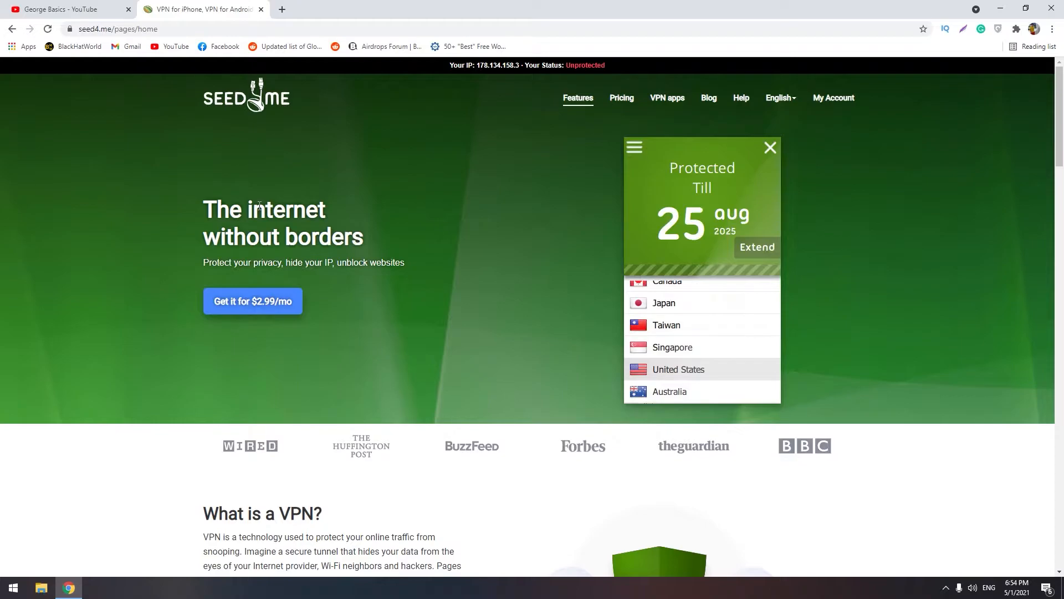
scroll(down, 3)
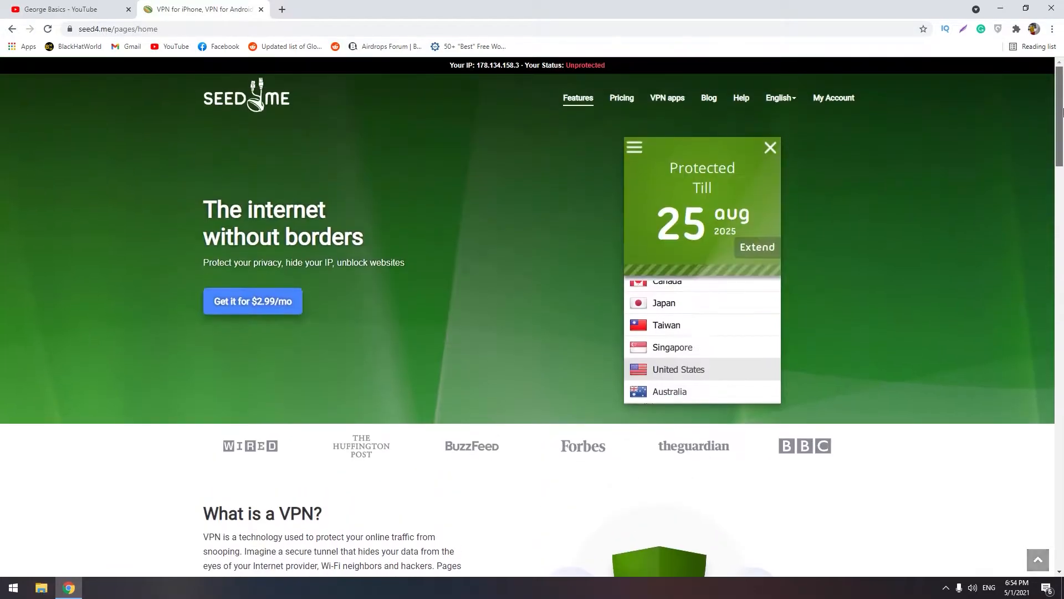
click(65, 9)
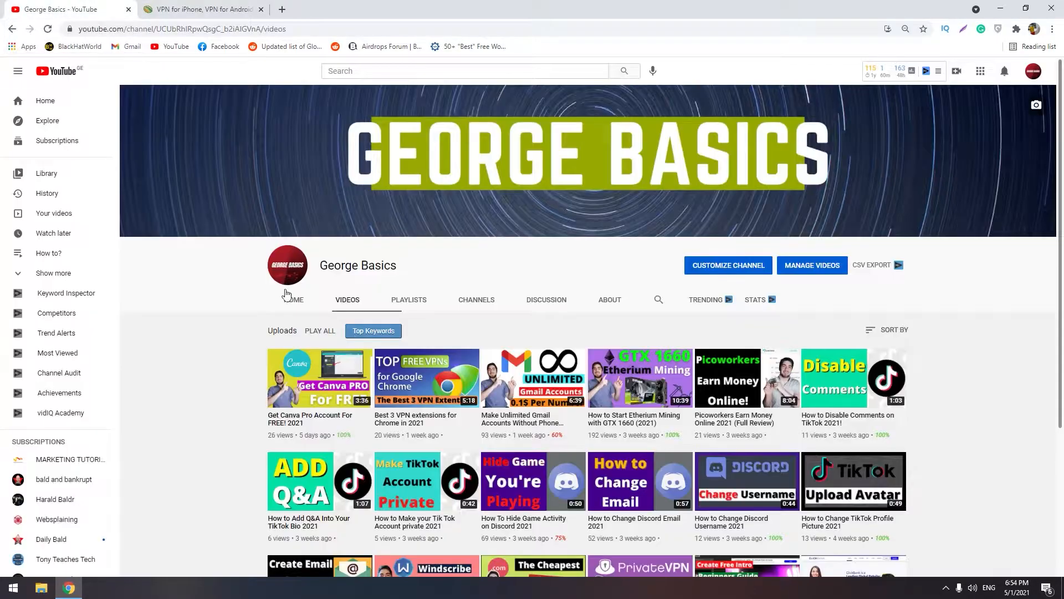
scroll(down, 3)
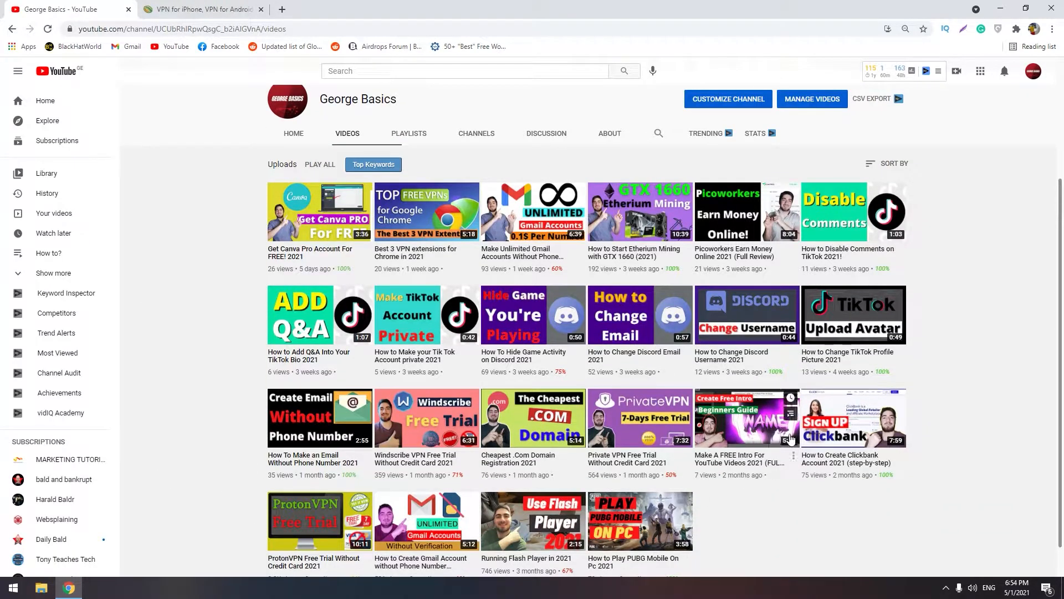
click(201, 9)
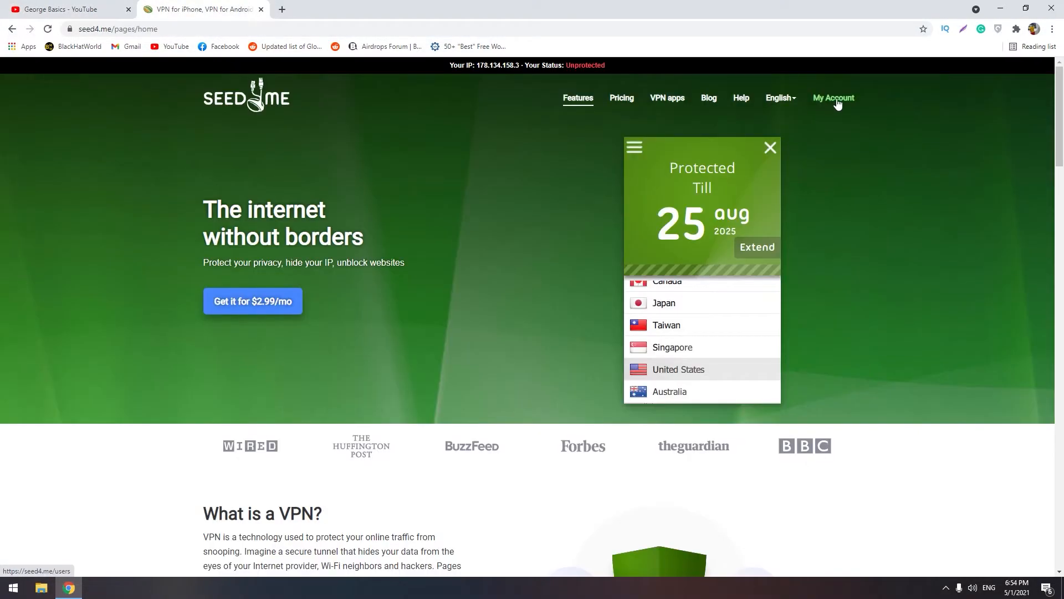
click(832, 98)
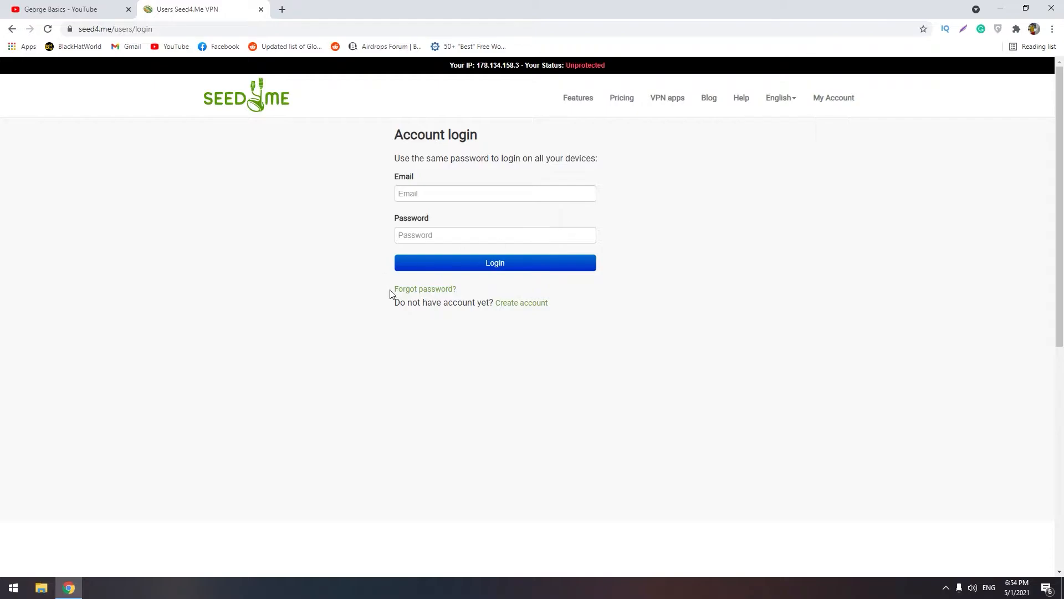
click(521, 302)
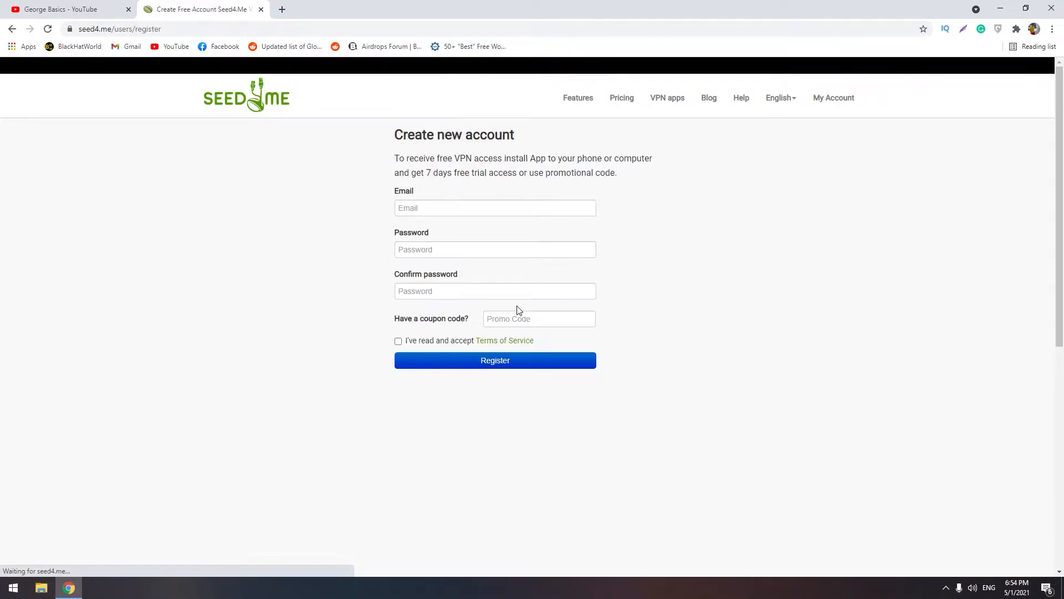
Step: Apply coupon SHARE21, accept the Terms of service and submit the registration
text(SHARE21)
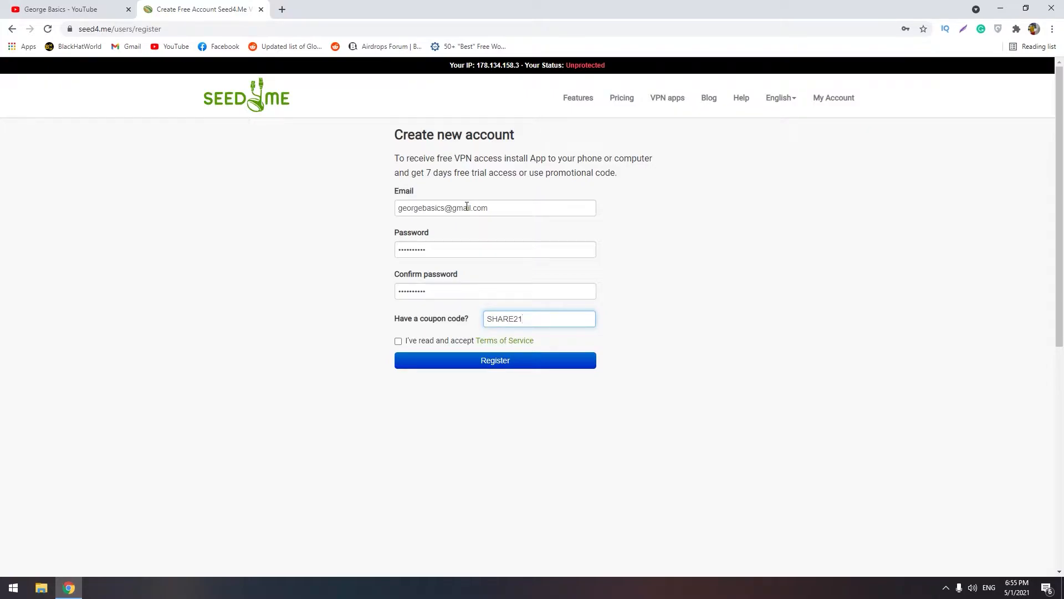
click(539, 318)
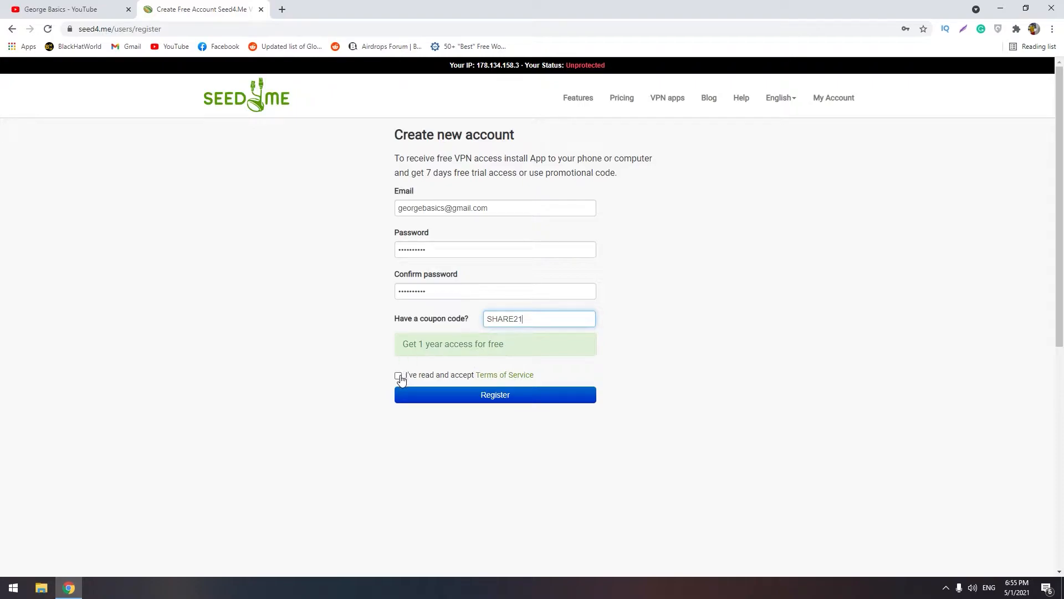
click(398, 375)
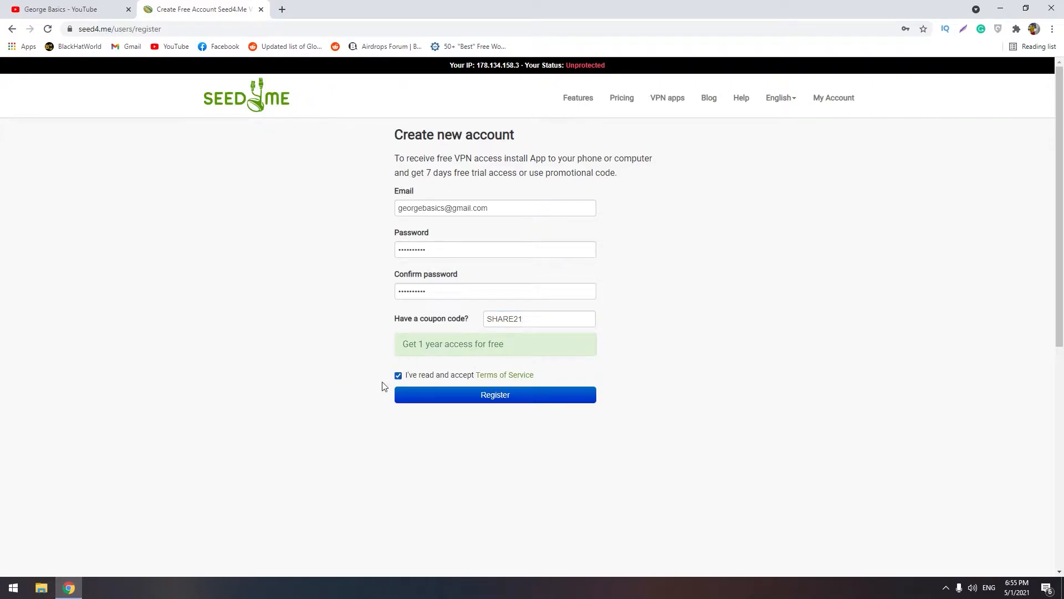
click(494, 394)
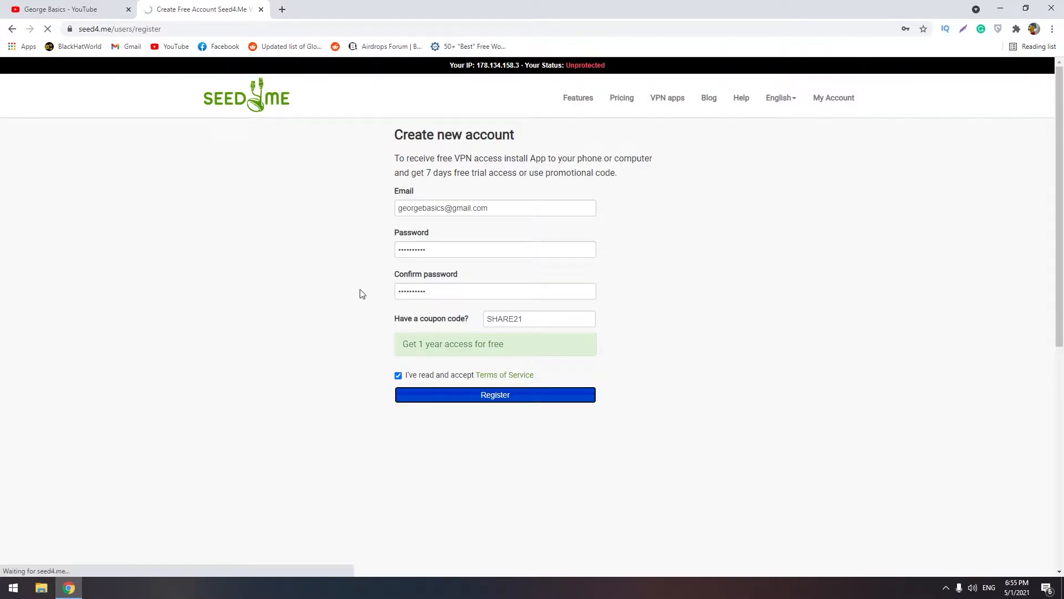
Step: After the Extend Access success message, go to Gmail for the Welcome to Seed4.Me - VPN email
click(494, 395)
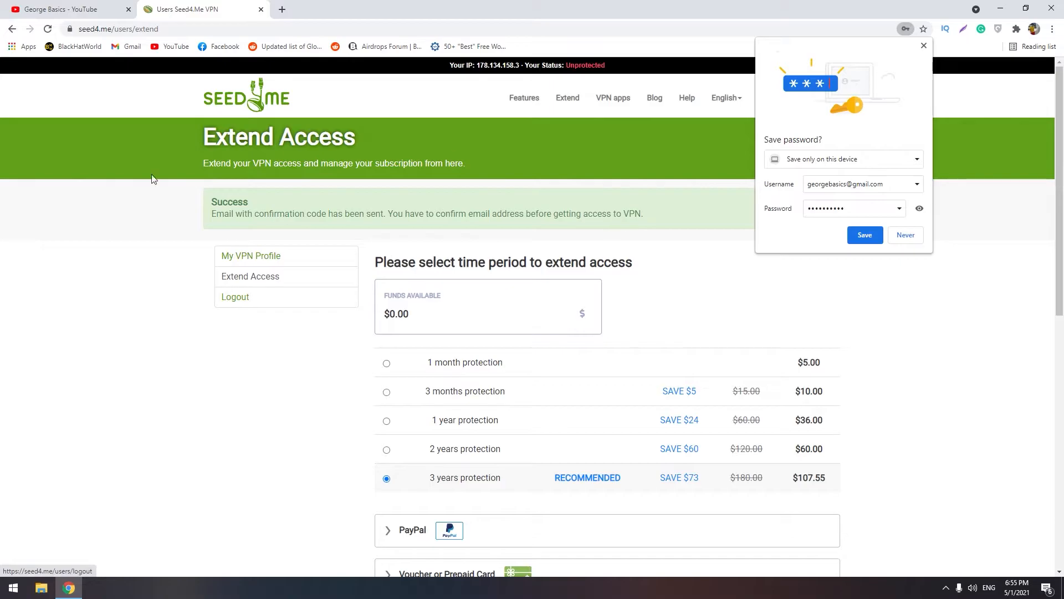
mouse_move(261, 224)
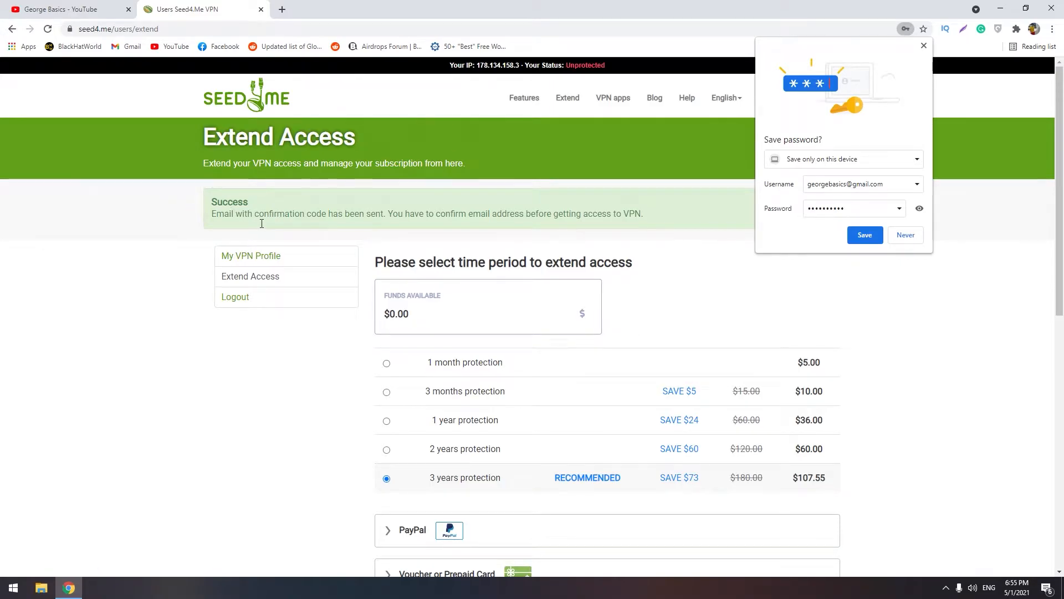
mouse_move(261, 5)
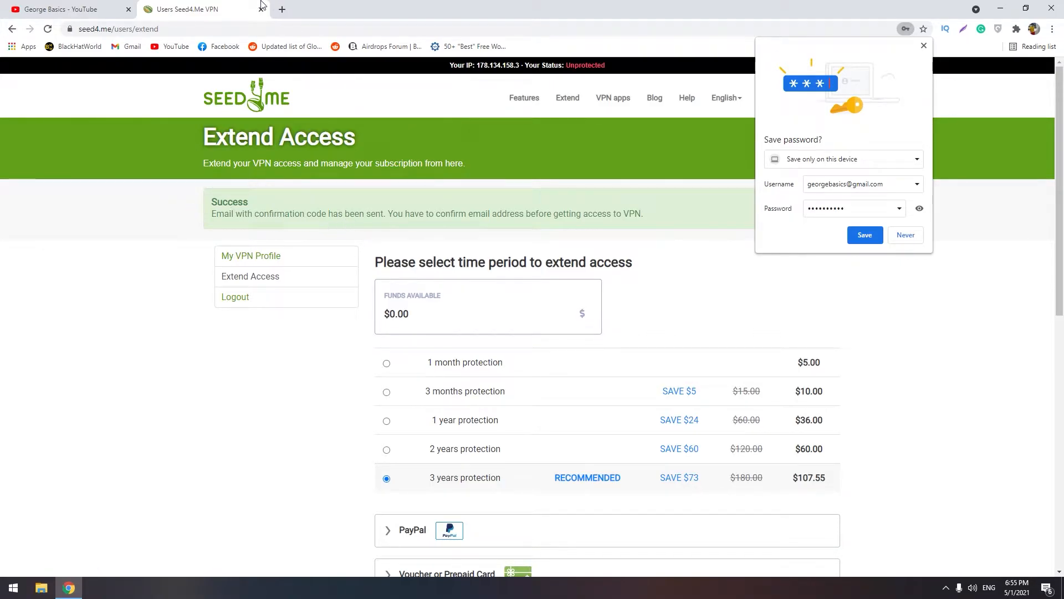
click(280, 9)
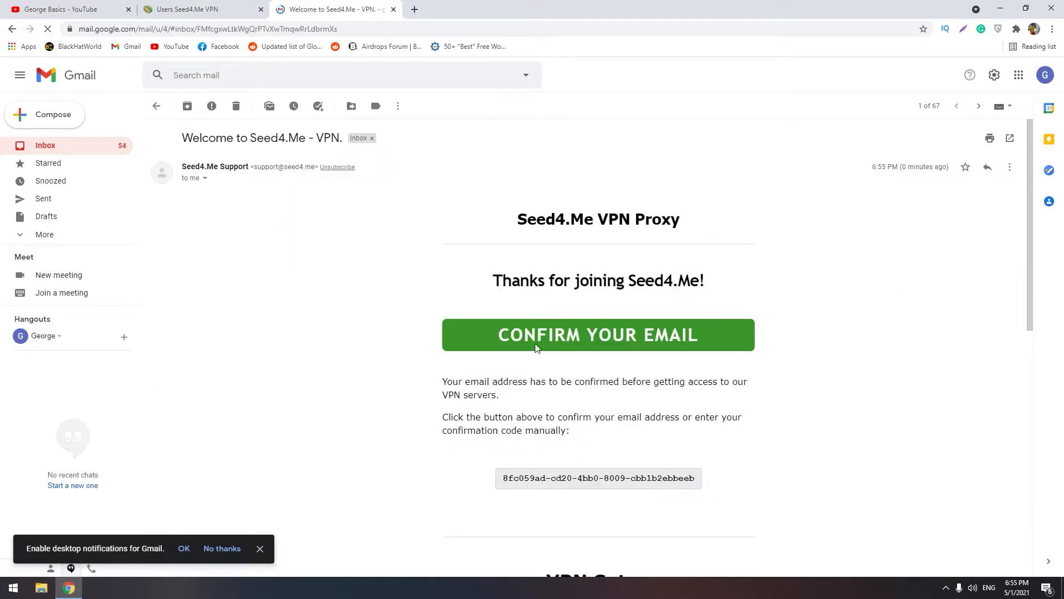
Step: Confirm the account email, then start Install on Windows from the My VPN Profile page
click(597, 334)
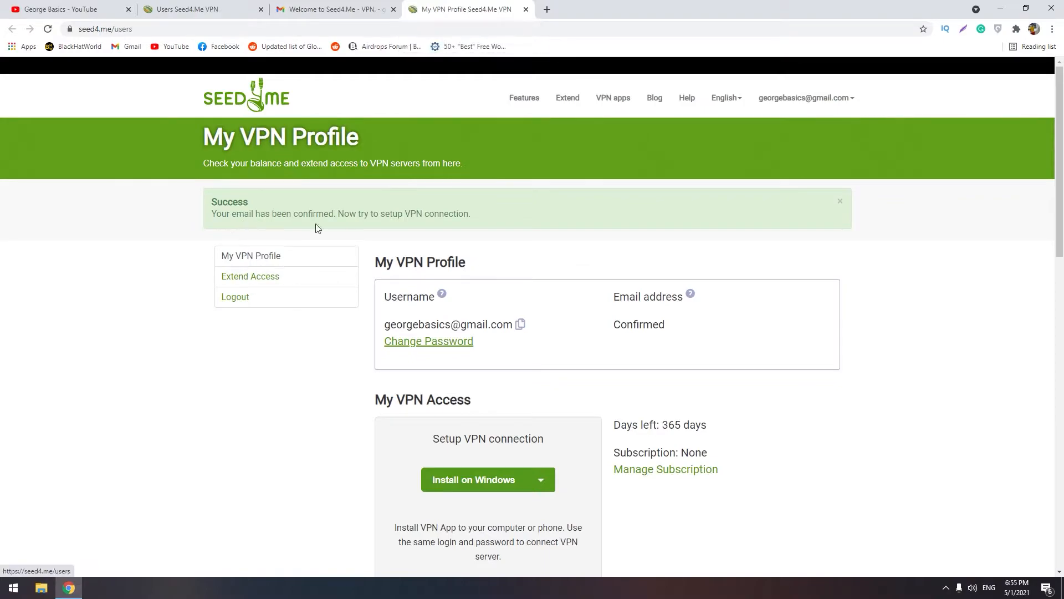
scroll(down, 3)
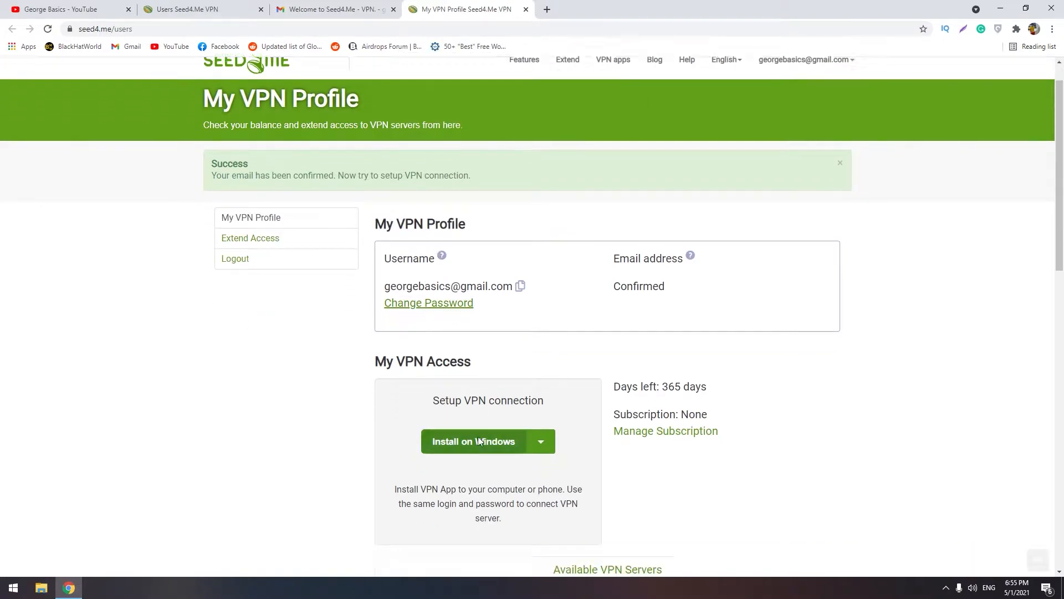
scroll(down, 3)
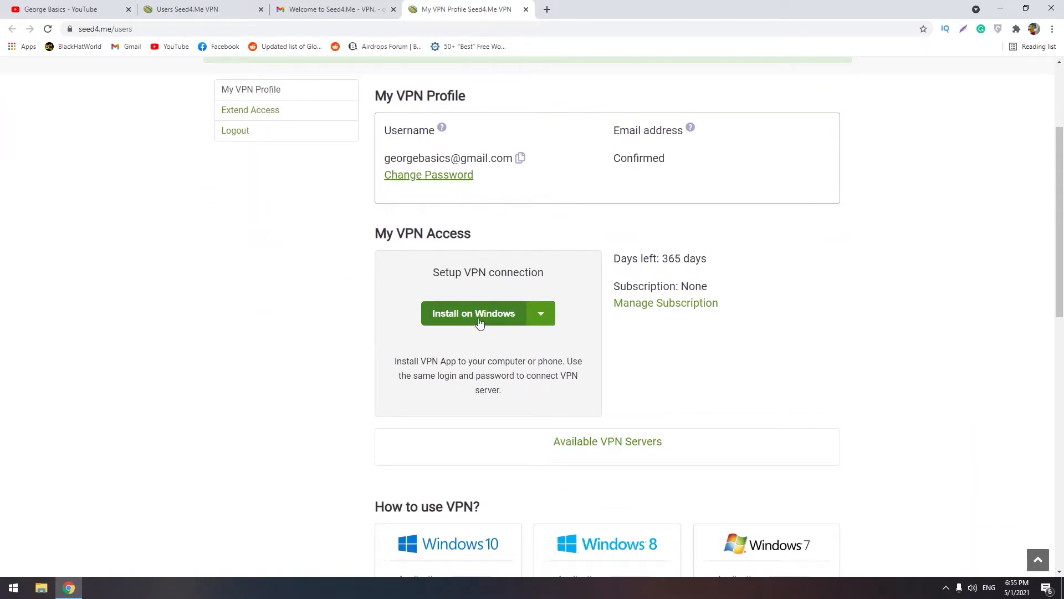
click(473, 313)
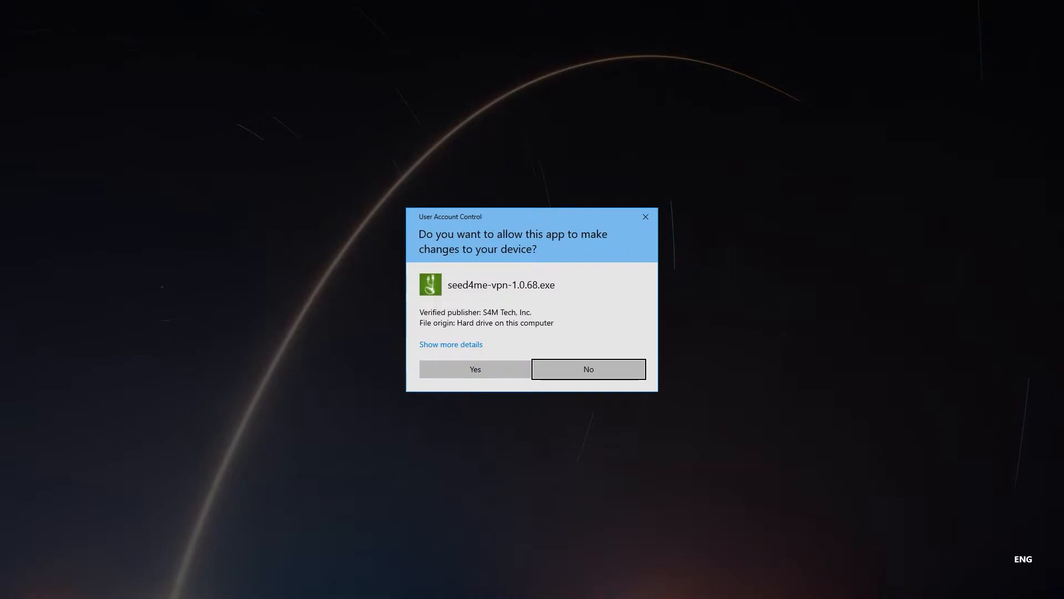
Step: Allow the installer to make changes and finish it, reaching New User Setup
click(475, 368)
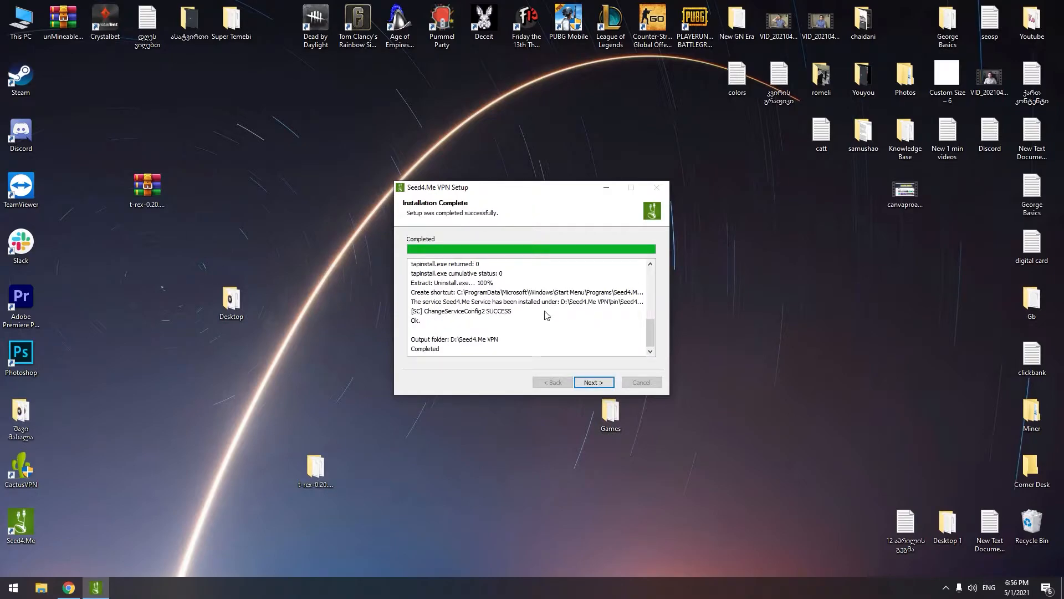
click(591, 383)
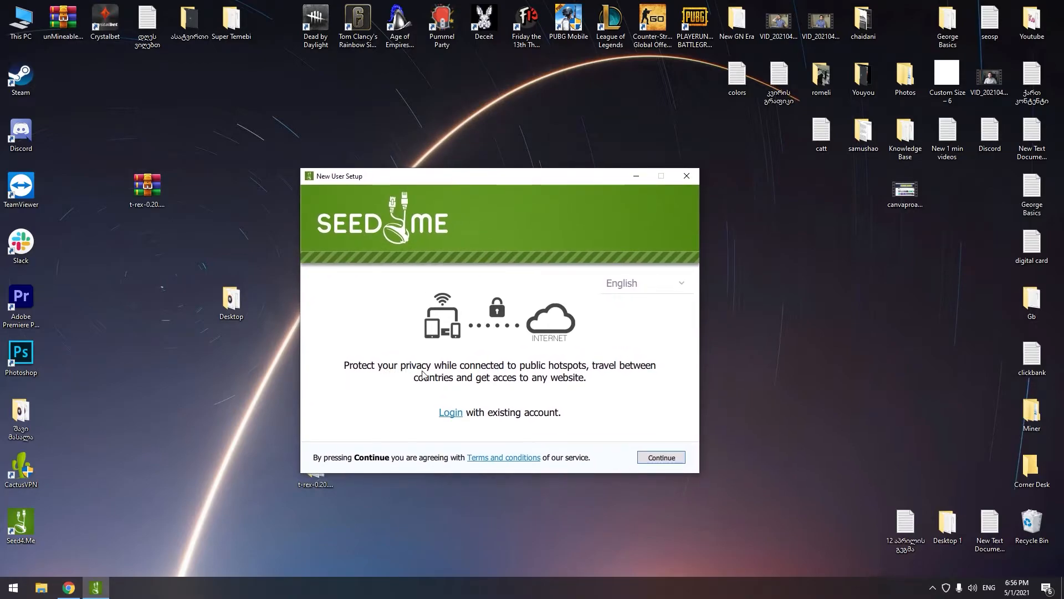
mouse_move(561, 447)
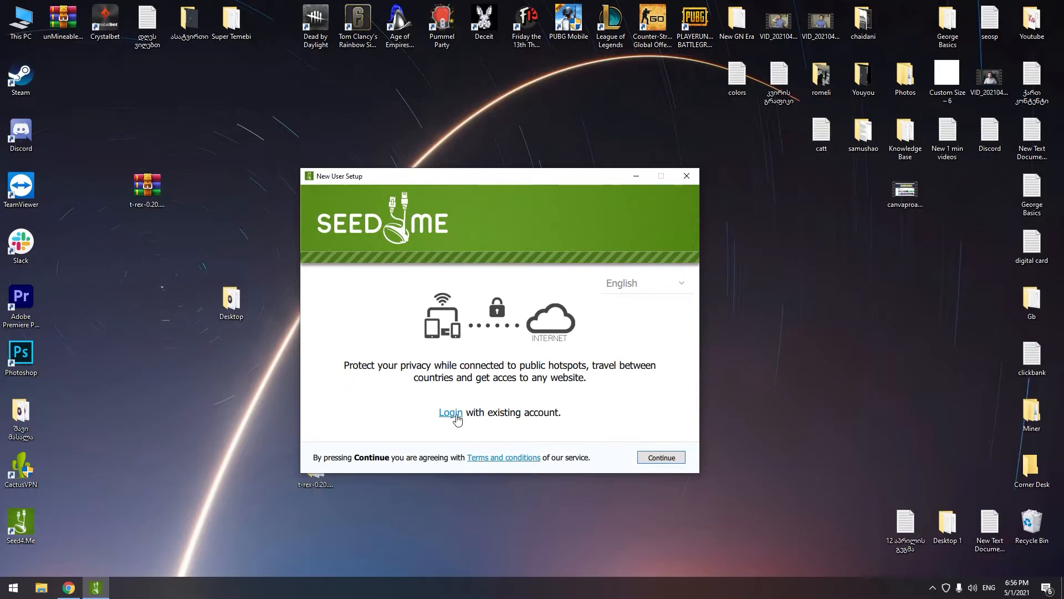
click(449, 412)
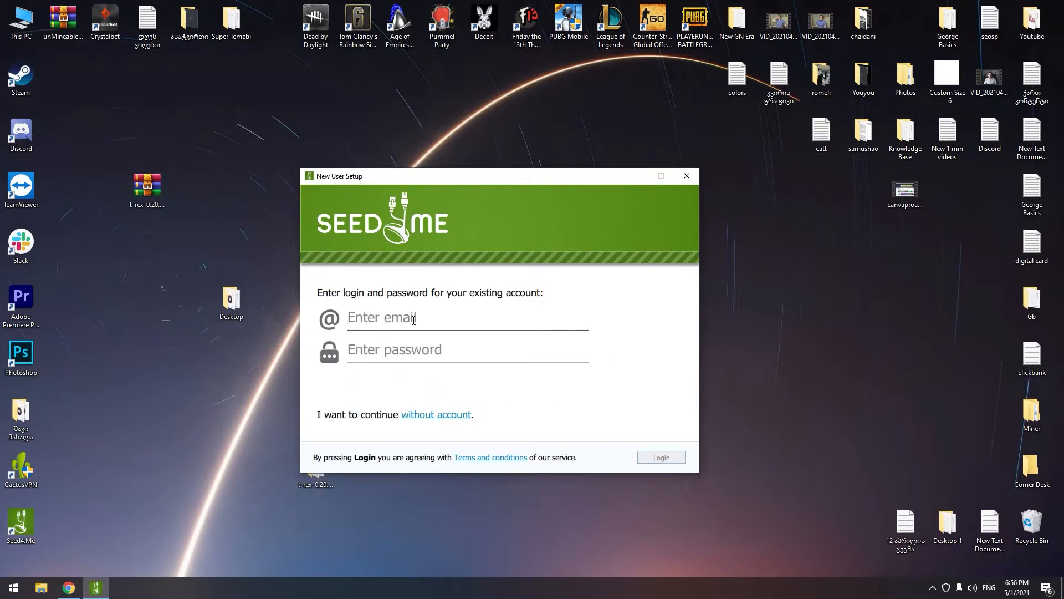
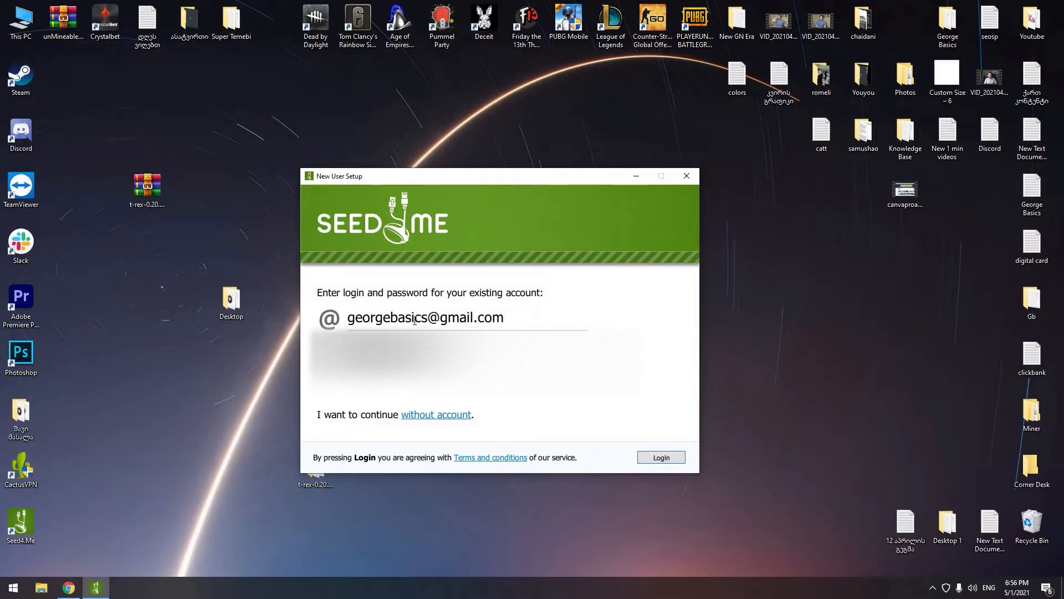
click(659, 457)
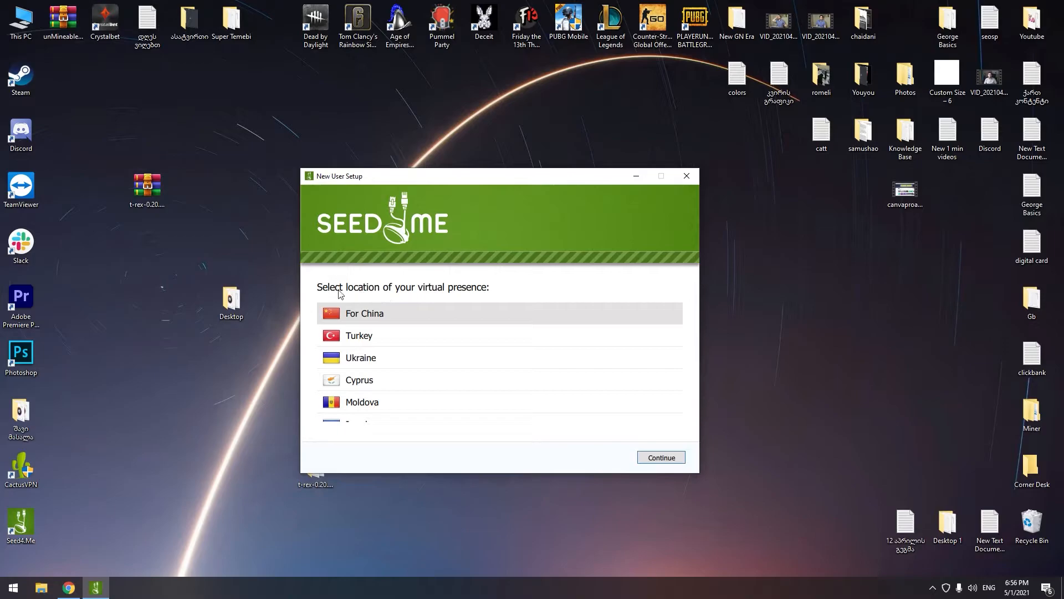
Step: Scroll the virtual location list down to United States
scroll(down, 3)
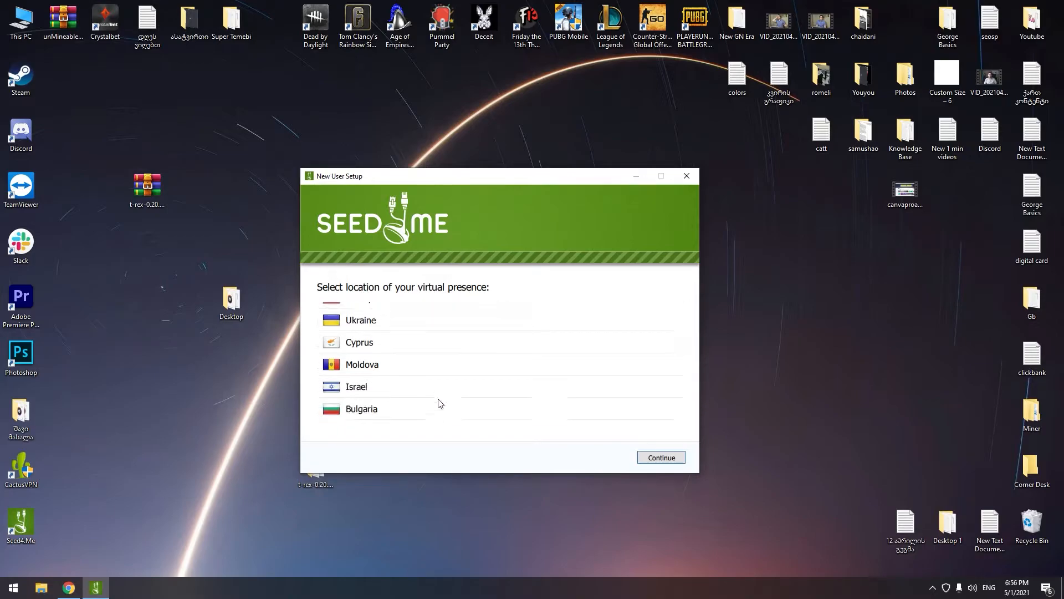
scroll(down, 3)
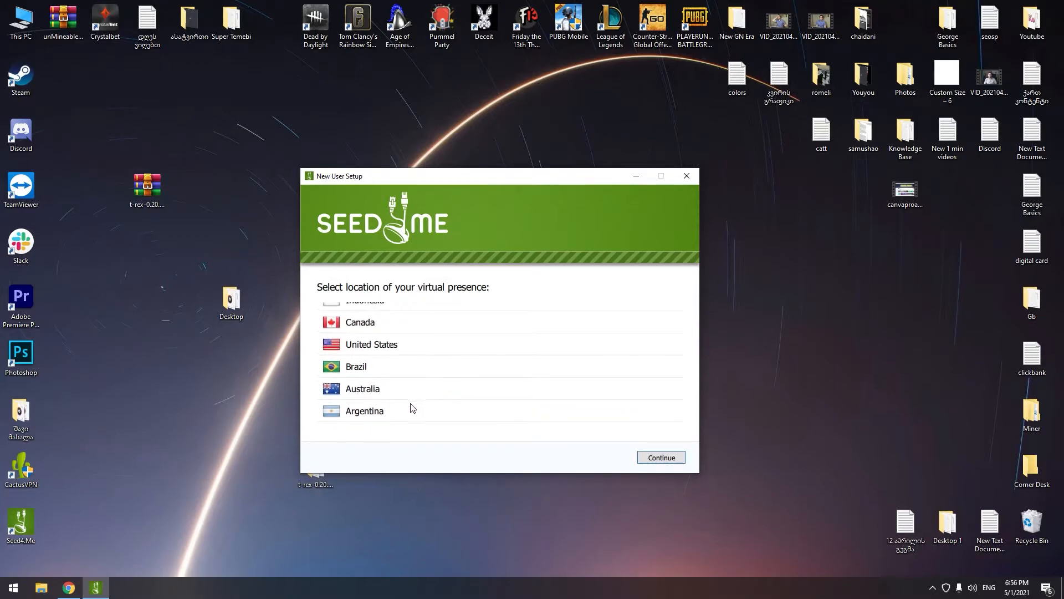
scroll(down, 3)
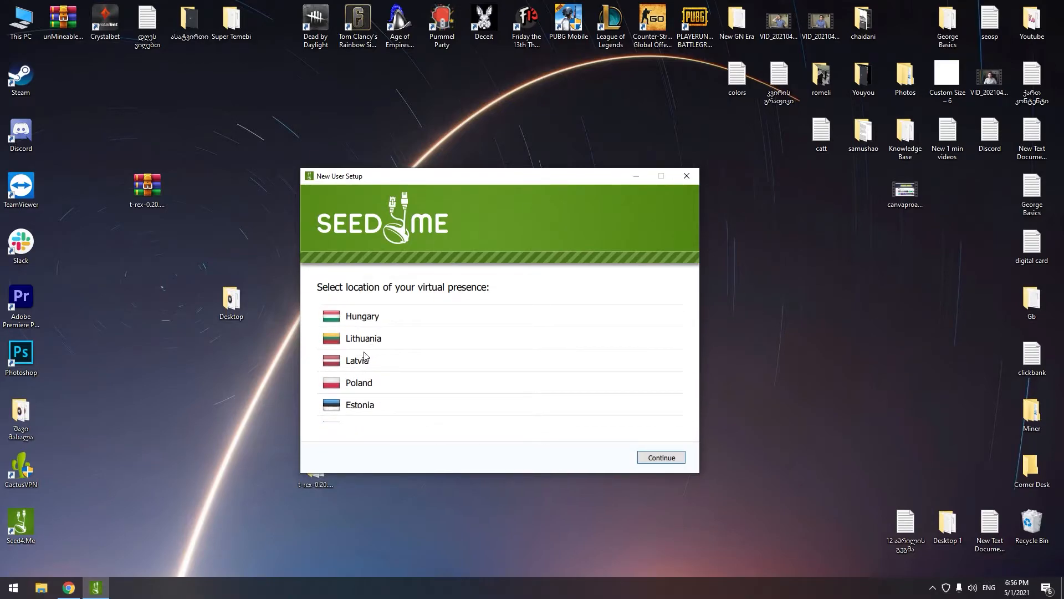
scroll(down, 3)
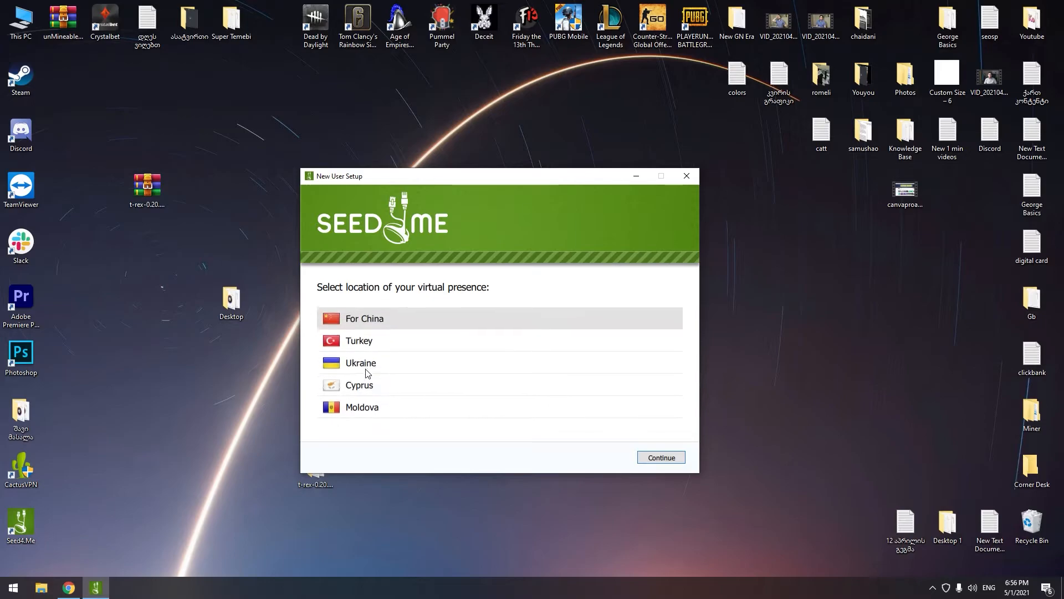
scroll(down, 3)
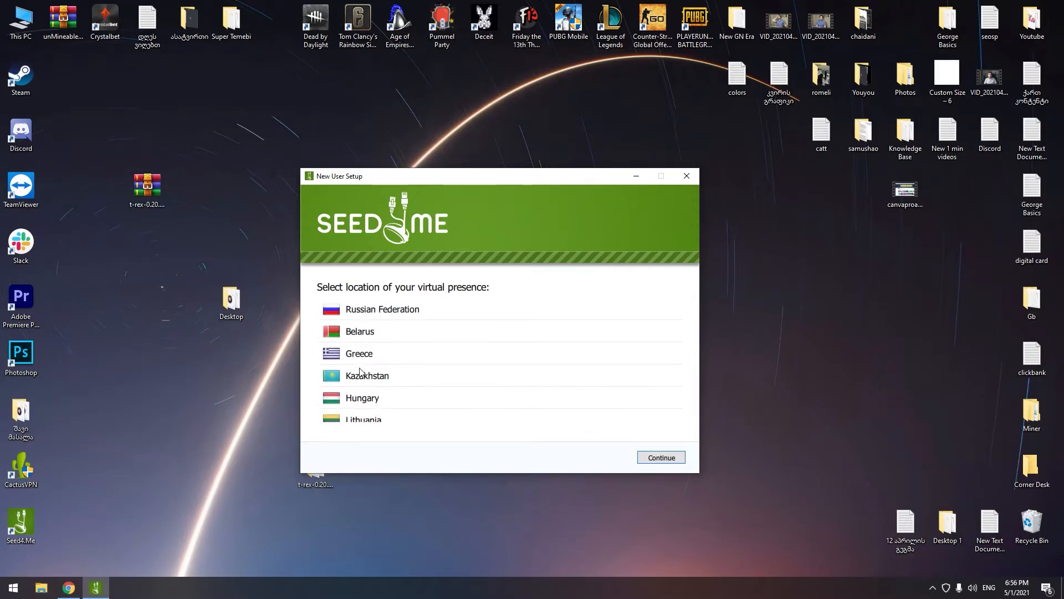
scroll(down, 3)
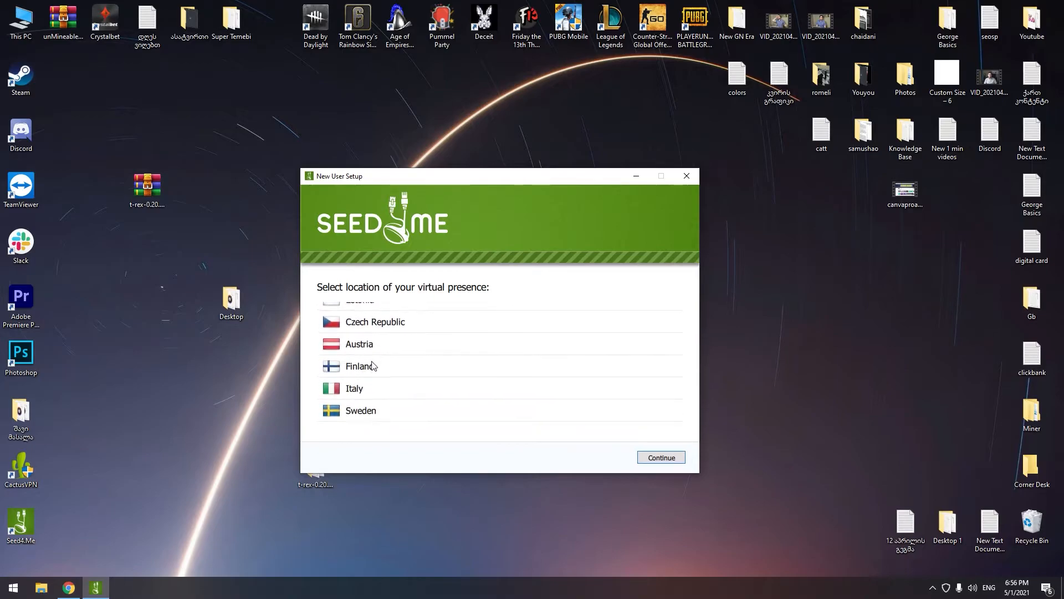
scroll(down, 3)
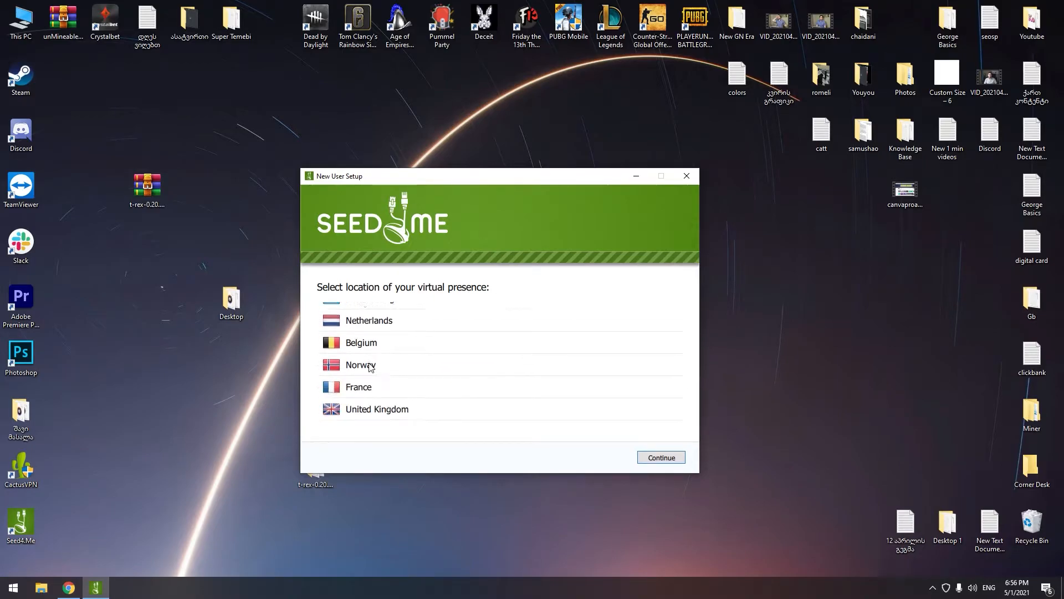
scroll(down, 3)
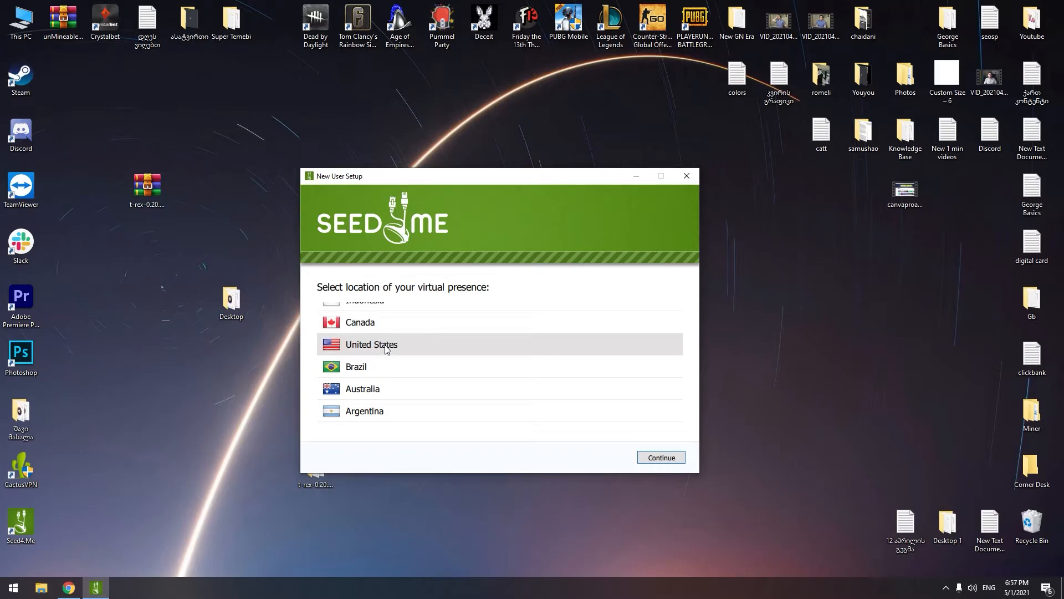
mouse_move(377, 346)
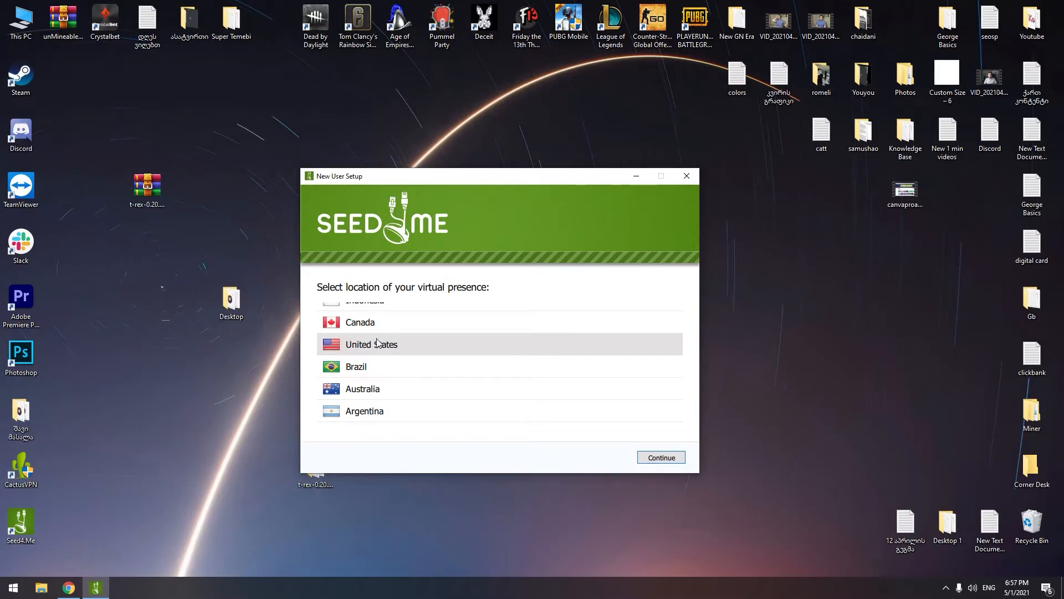
mouse_move(711, 477)
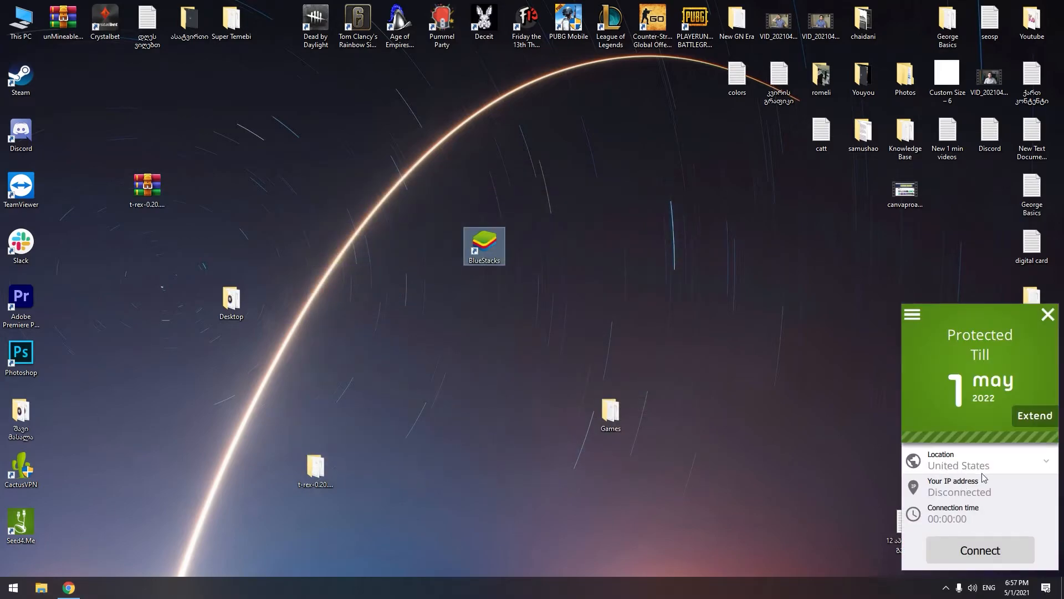
mouse_move(963, 410)
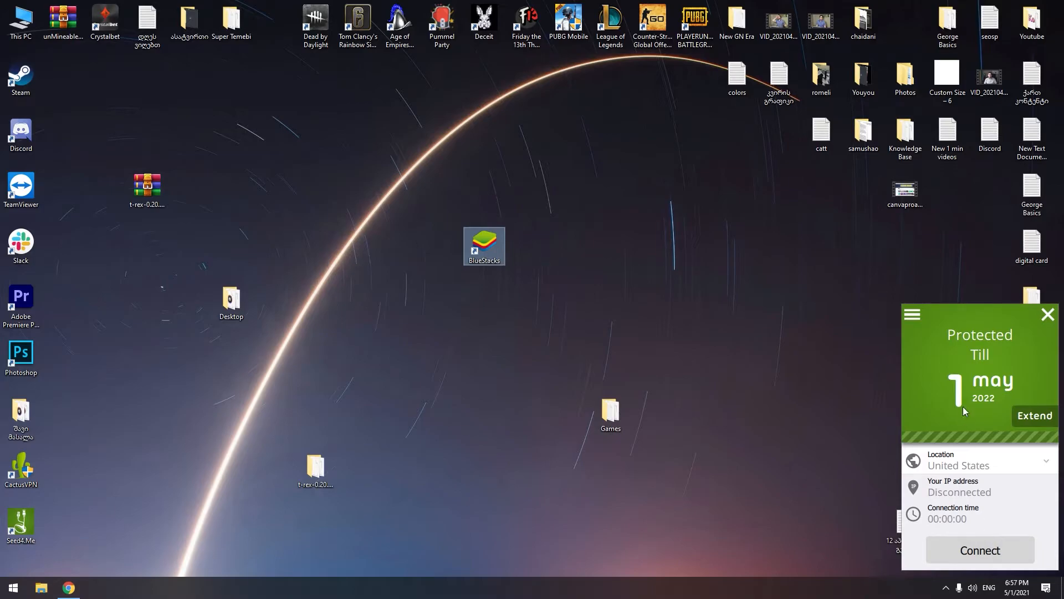
Step: Connect the VPN to the United States location
click(979, 550)
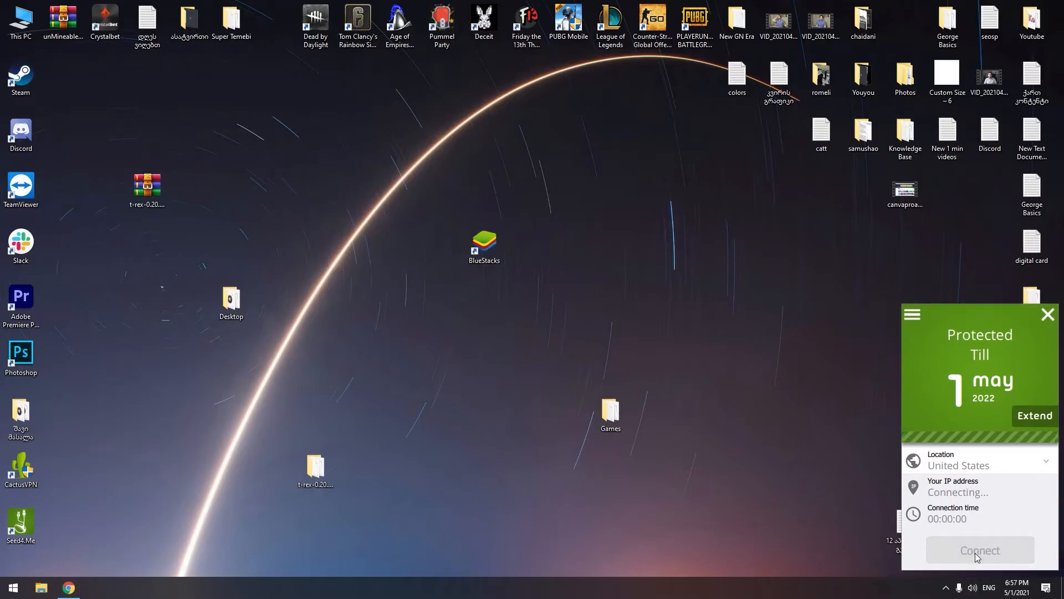
click(979, 550)
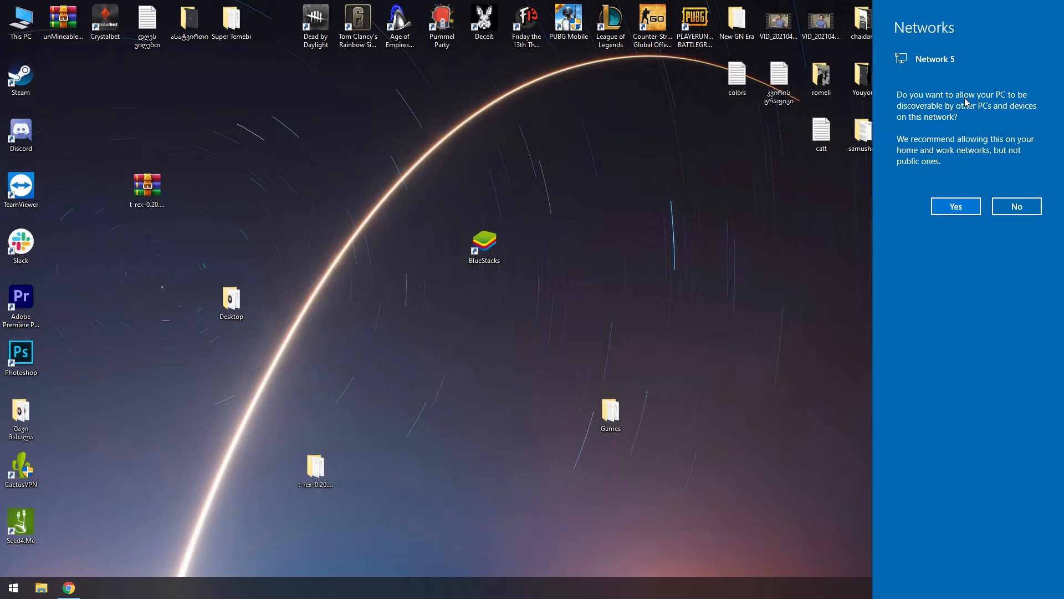
mouse_move(957, 115)
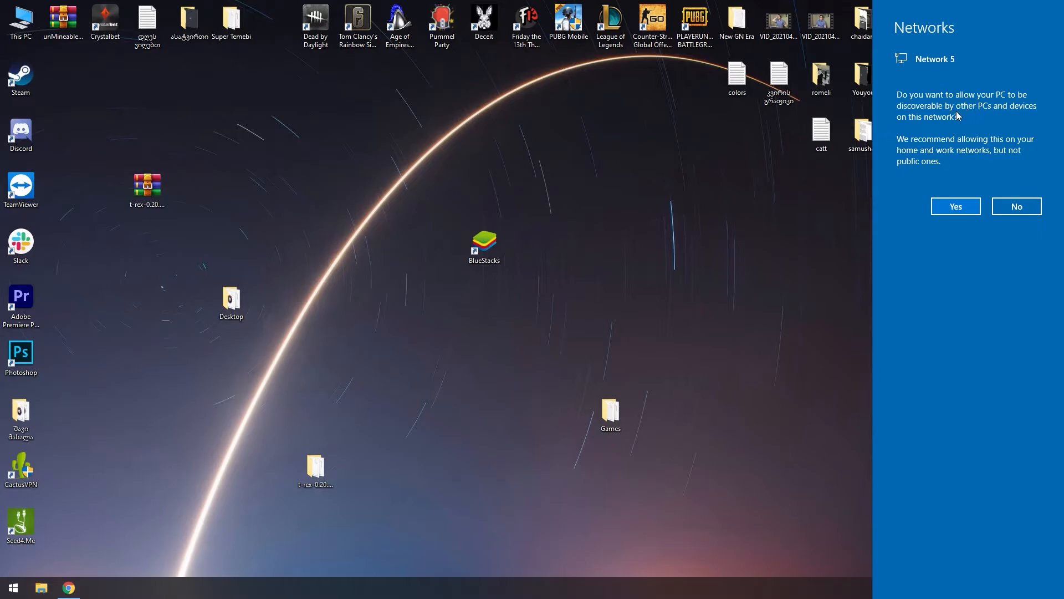
mouse_move(1017, 206)
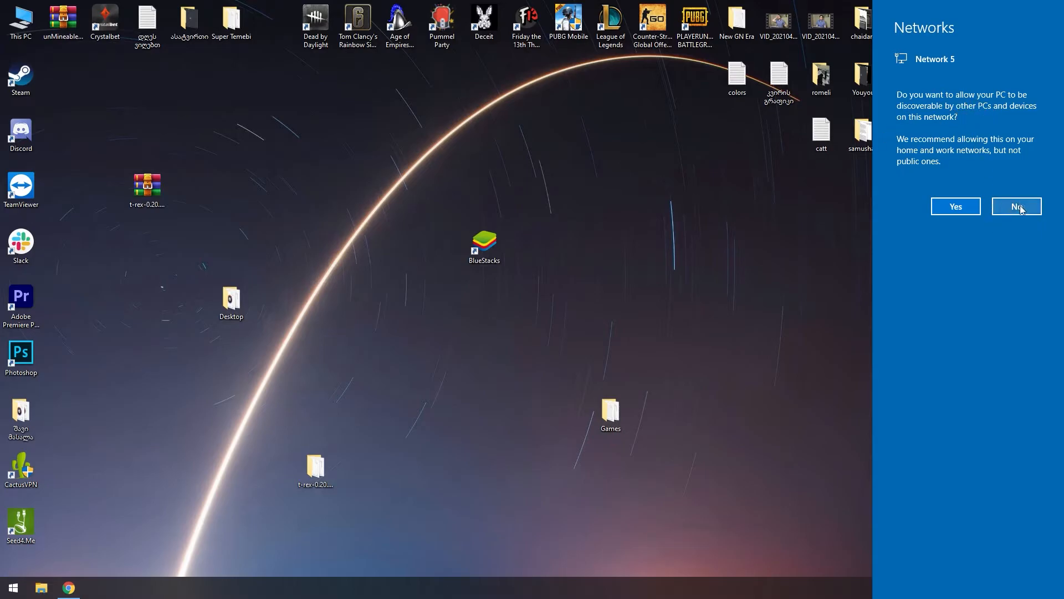
Step: Answer No to Windows network discoverability, keeping the PC hidden
click(1017, 206)
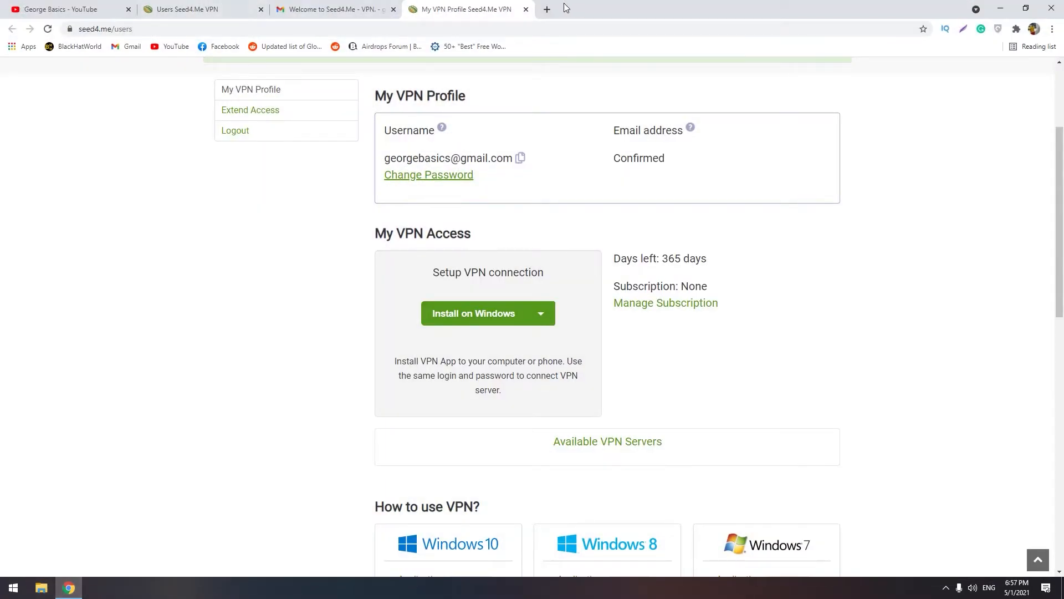
Step: Run a fast.com speed test in a new tab and show its detailed latency and upload results
click(546, 9)
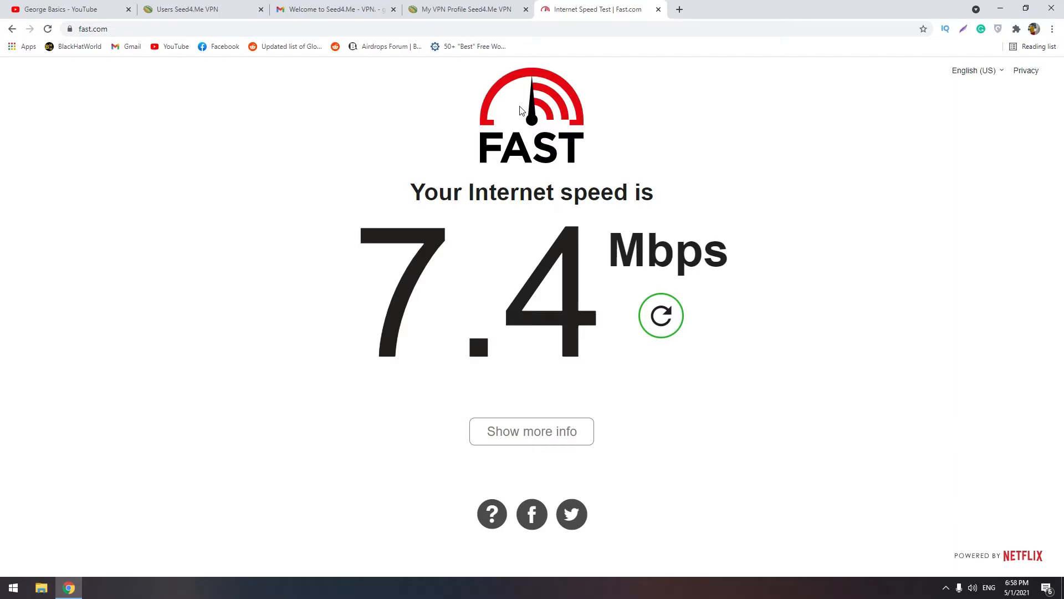
mouse_move(362, 250)
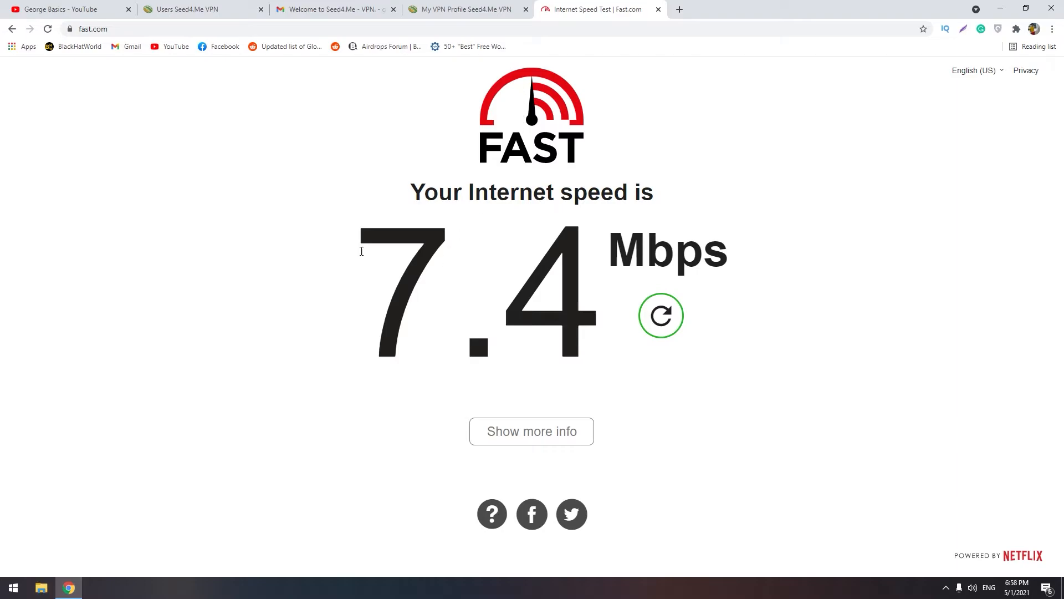
mouse_move(556, 268)
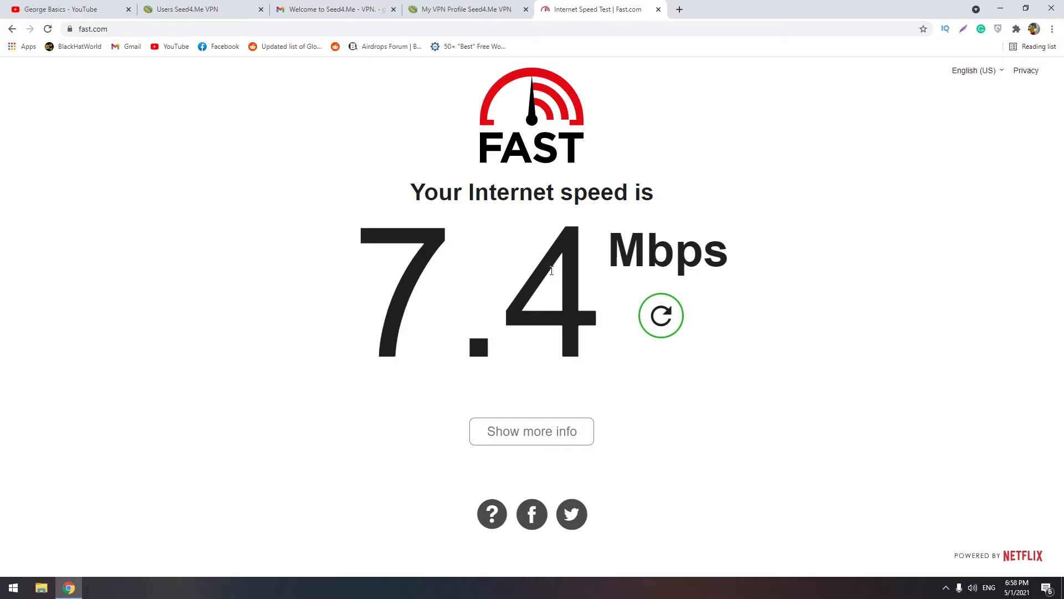
mouse_move(949, 563)
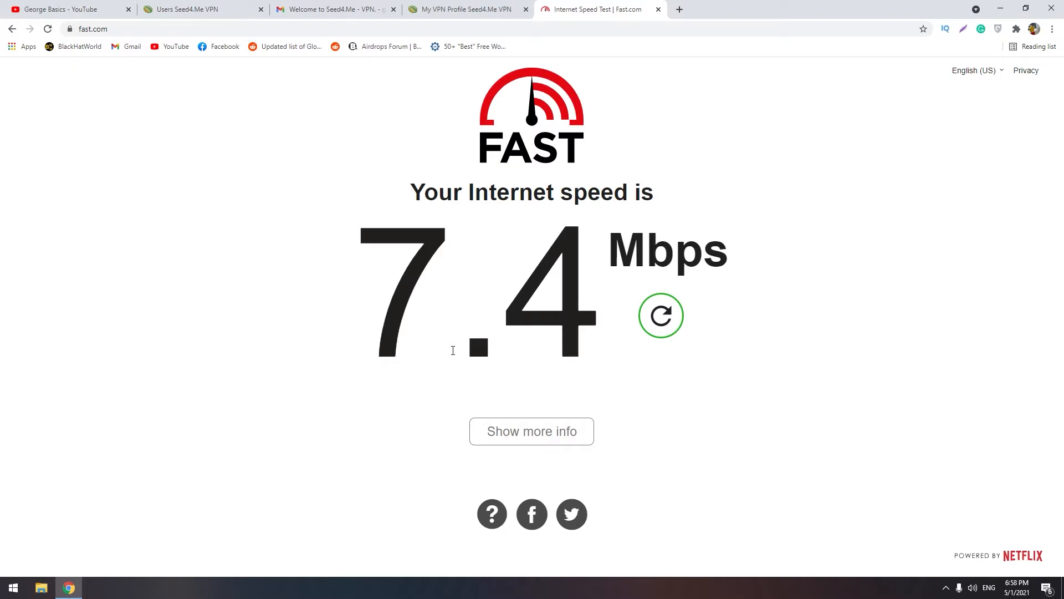
click(531, 431)
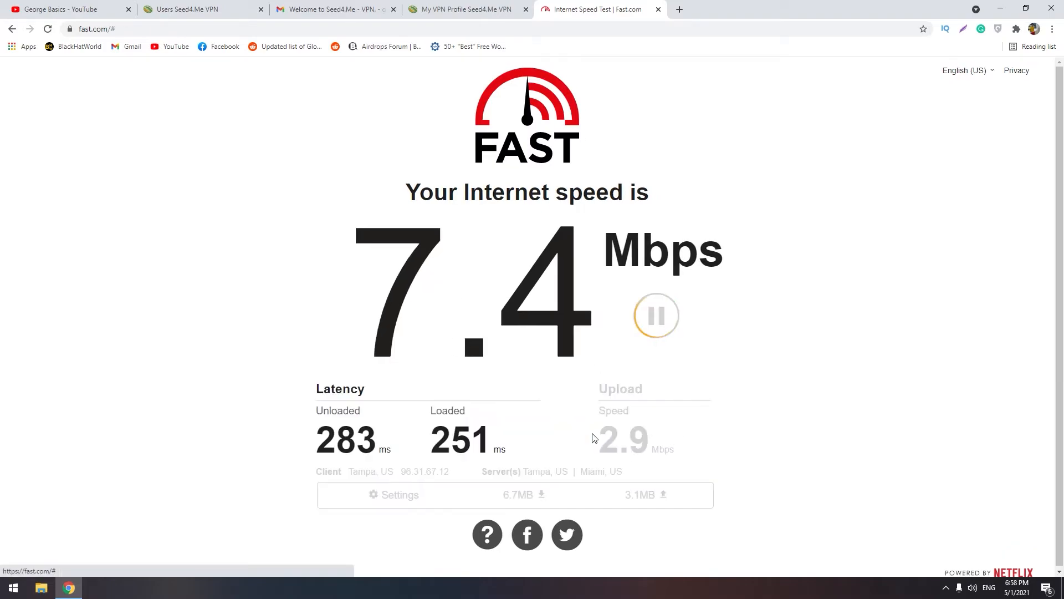
click(945, 588)
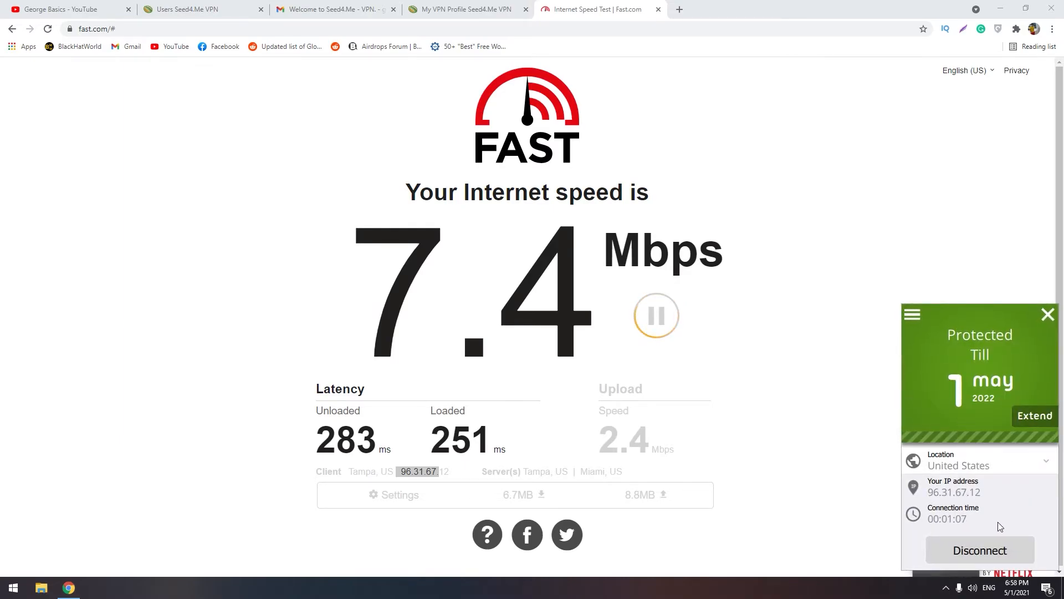
Step: Disconnect from United States and scroll the Location list to Israel
click(979, 550)
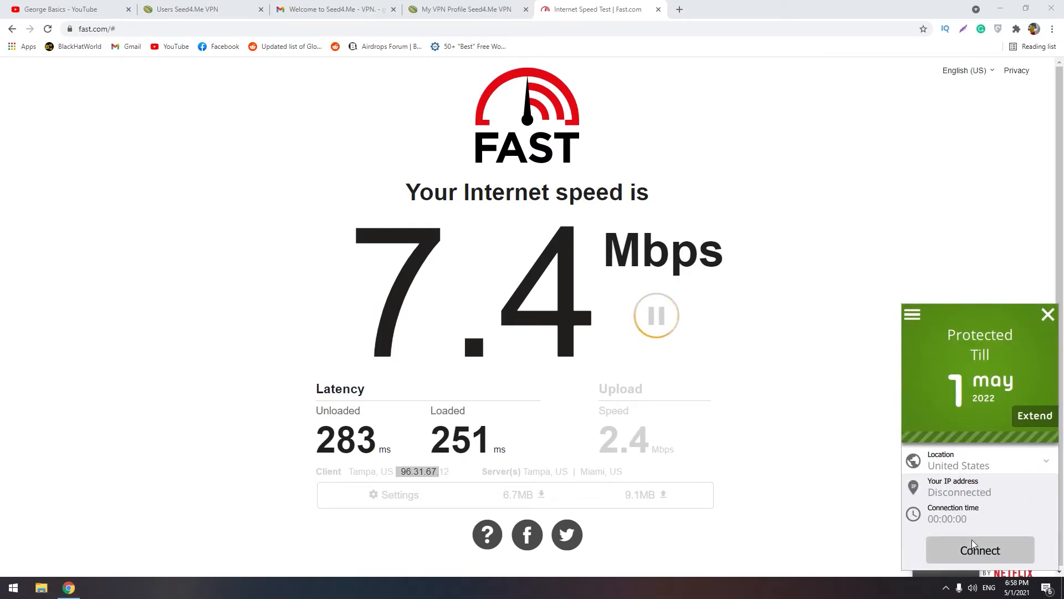
click(977, 464)
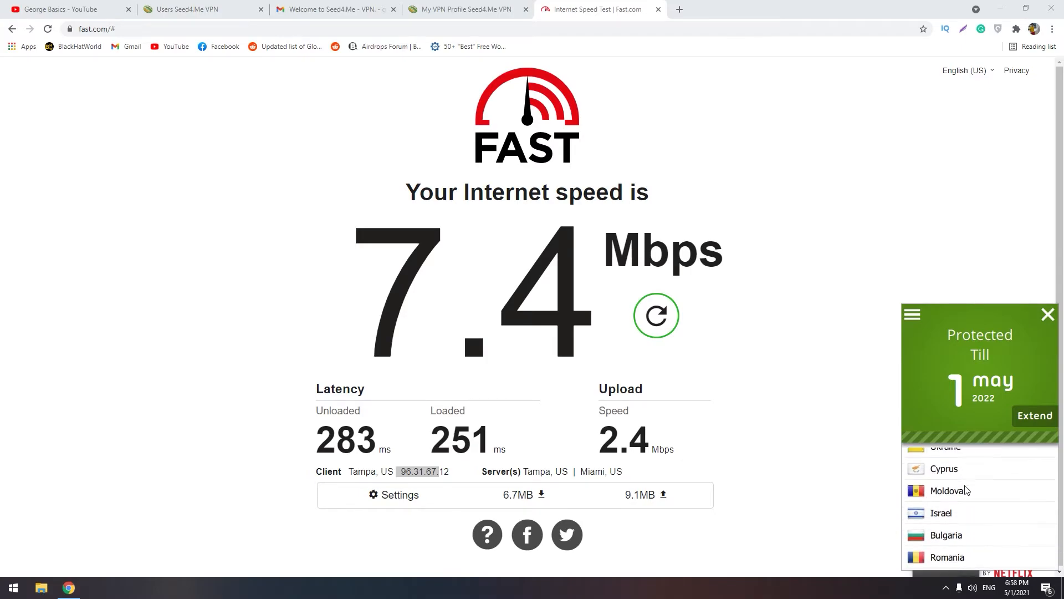
scroll(down, 3)
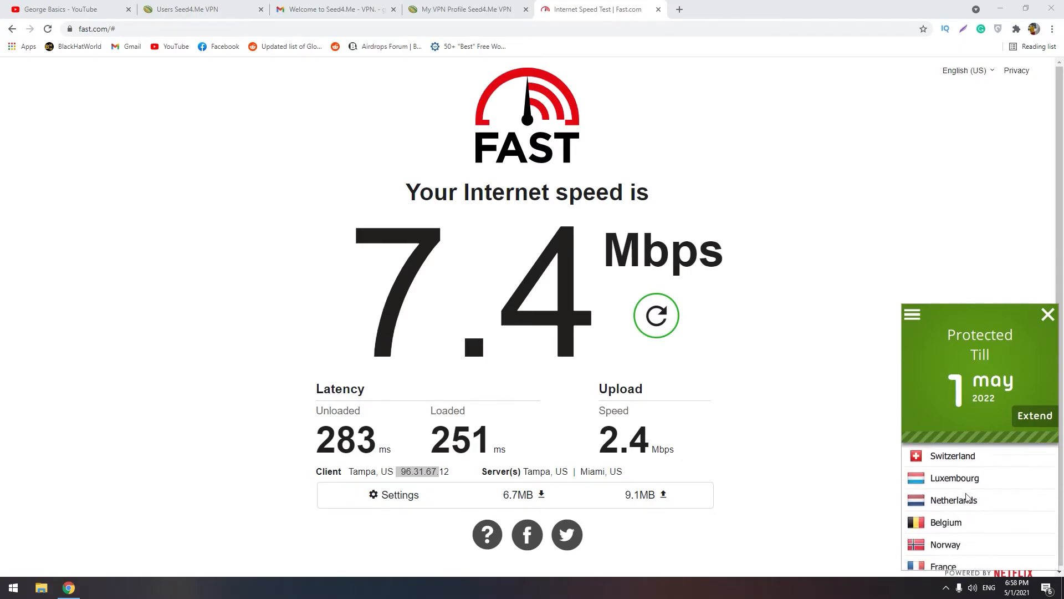
scroll(down, 3)
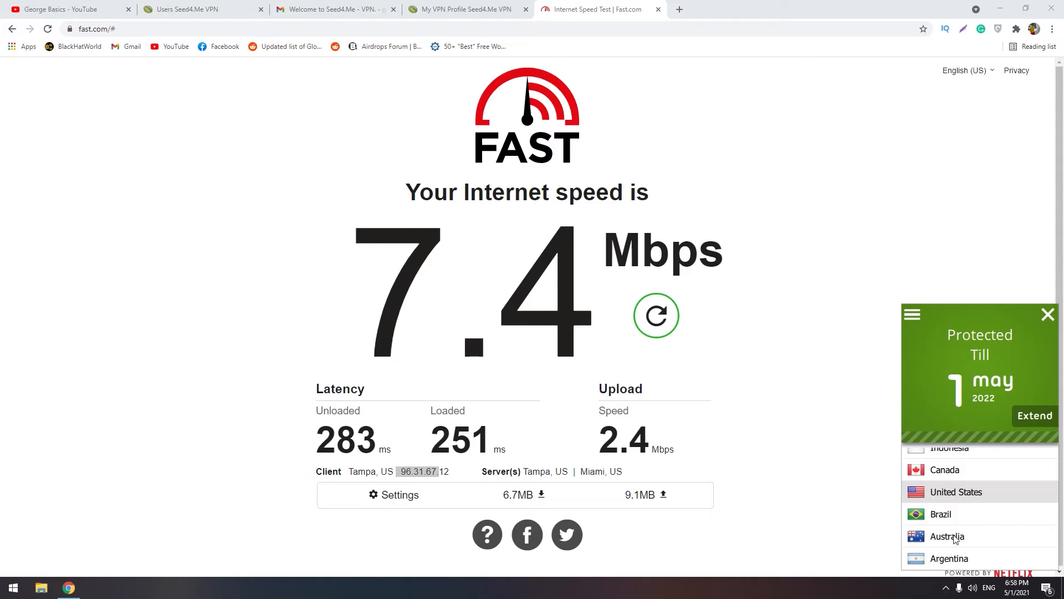
scroll(down, 3)
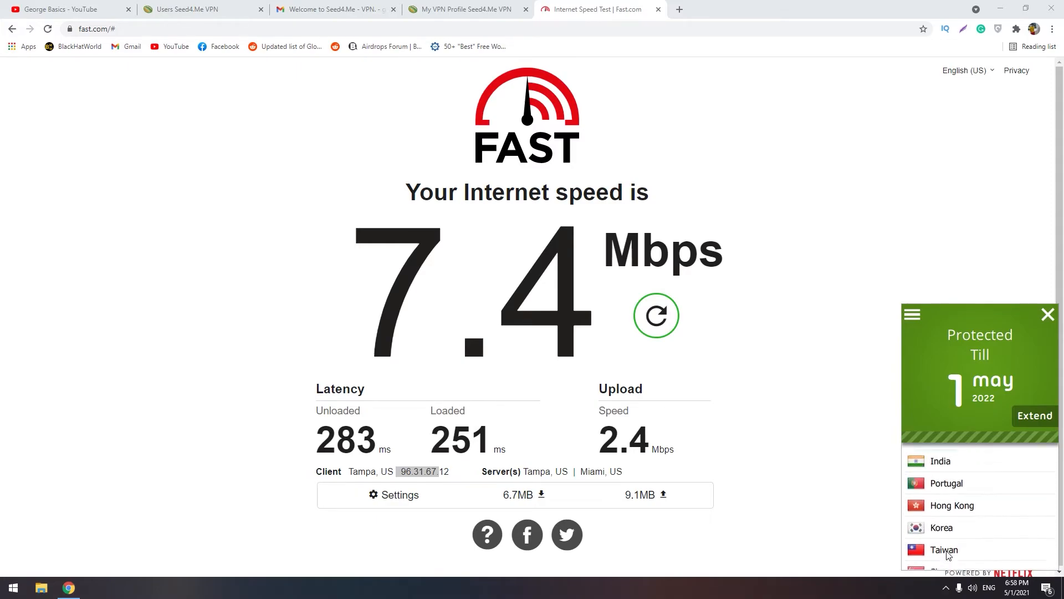
scroll(down, 3)
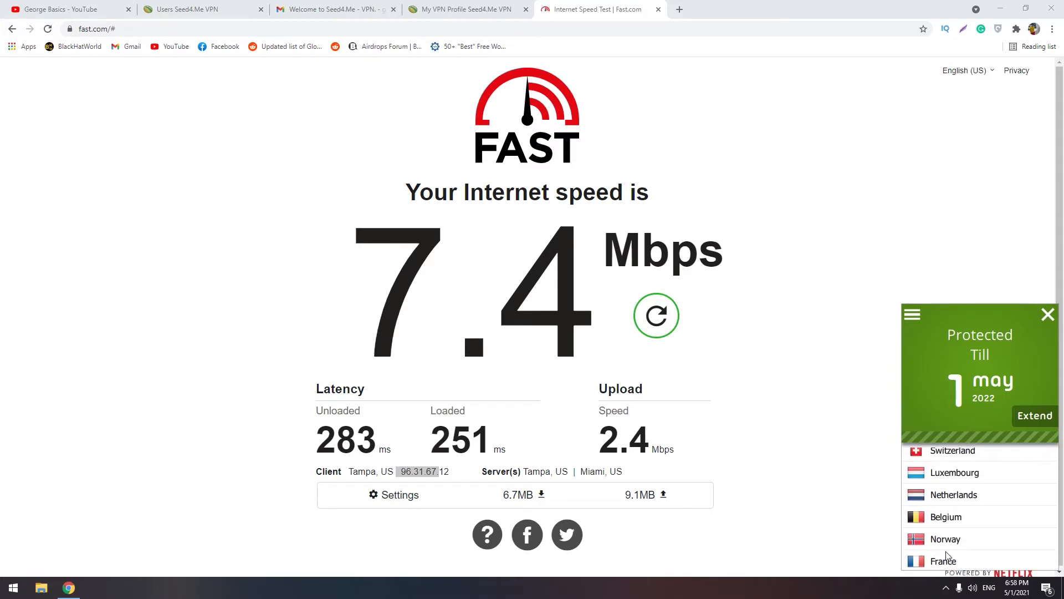
scroll(down, 3)
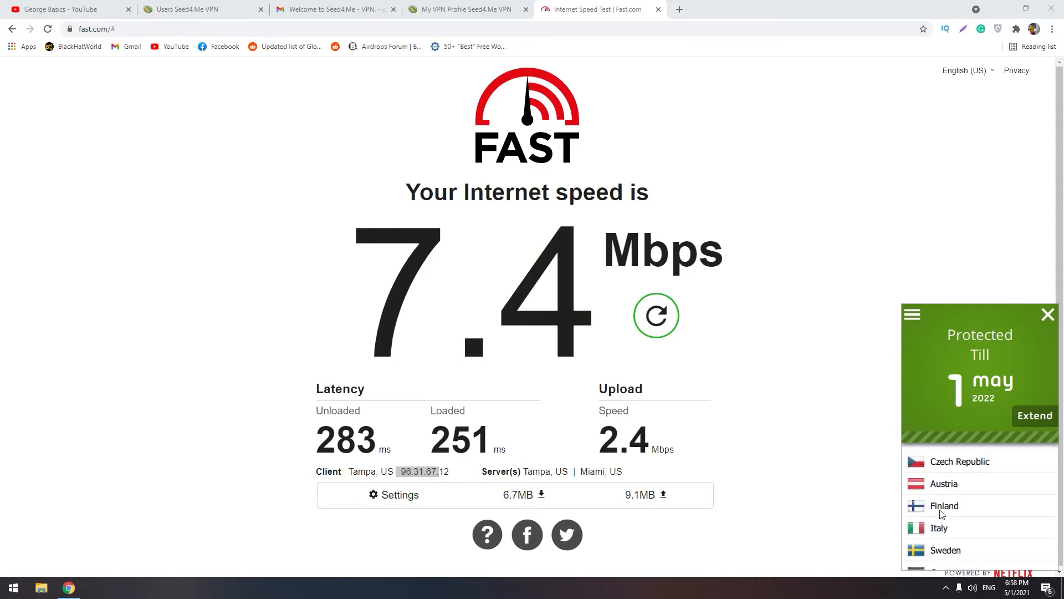
scroll(down, 3)
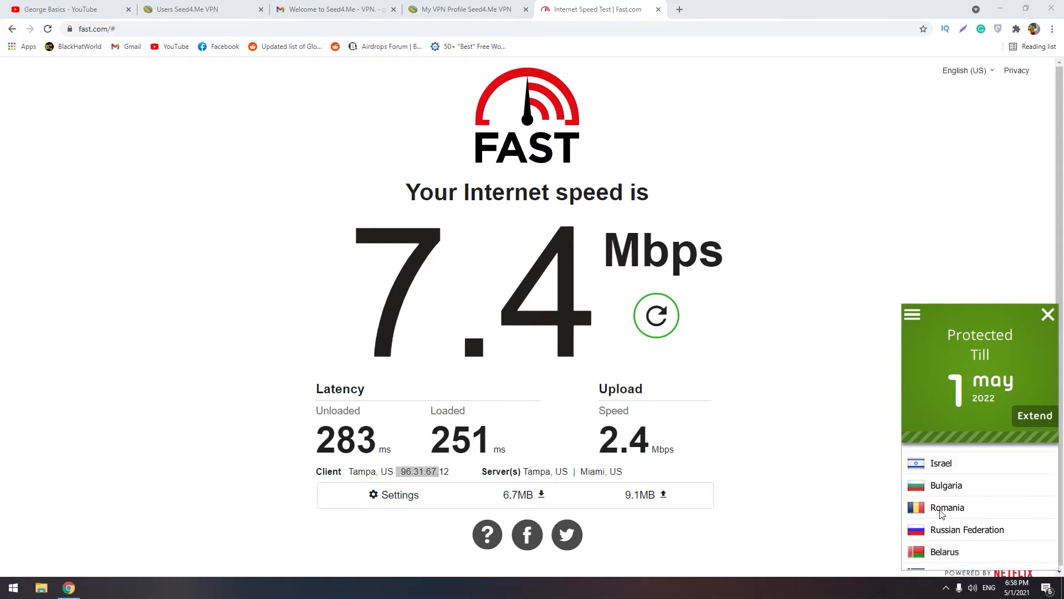
scroll(down, 3)
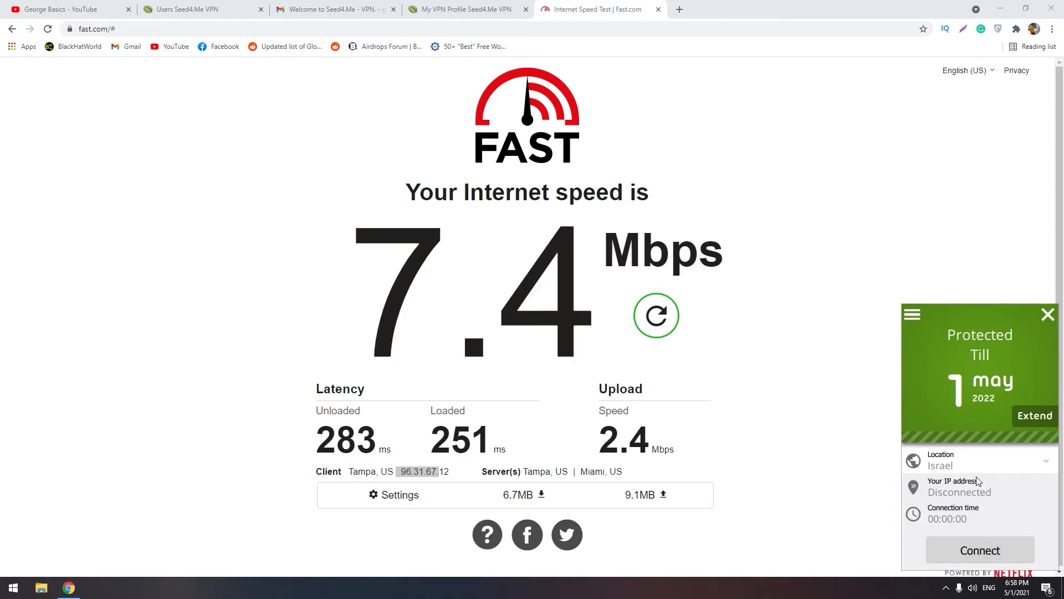
Step: Connect the VPN to the Israel server
click(979, 550)
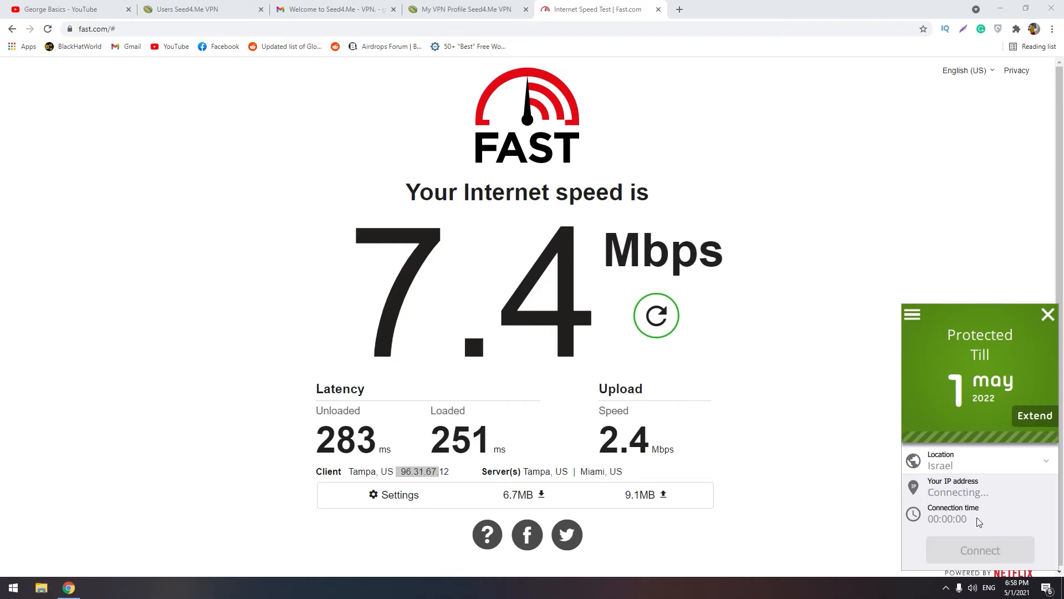
click(979, 549)
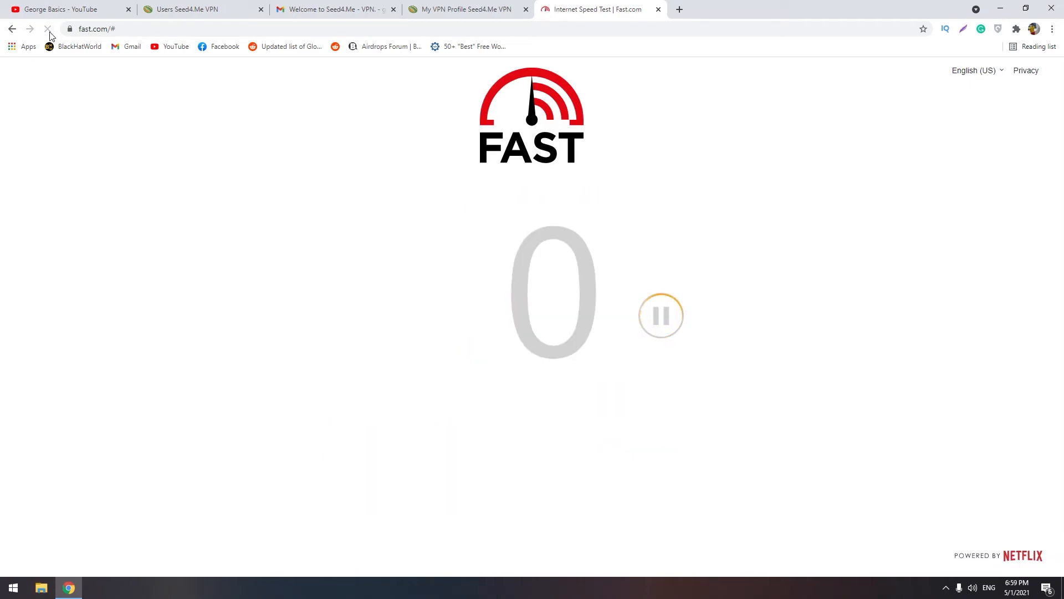
mouse_move(78, 46)
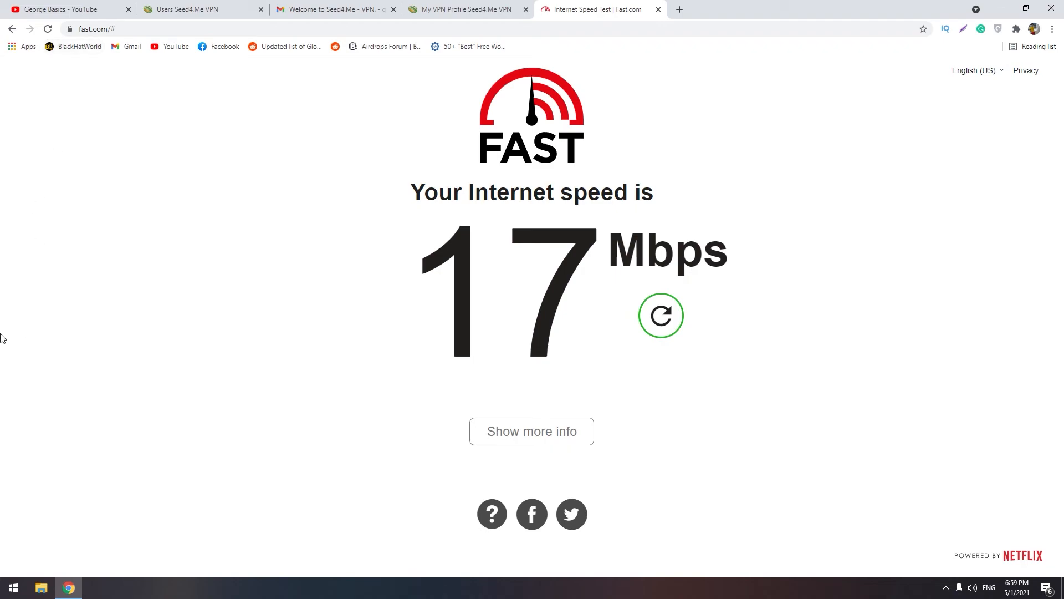
Step: Rerun the Fast.com speed test over the Israel connection, which now reports 17 Mbps
click(531, 431)
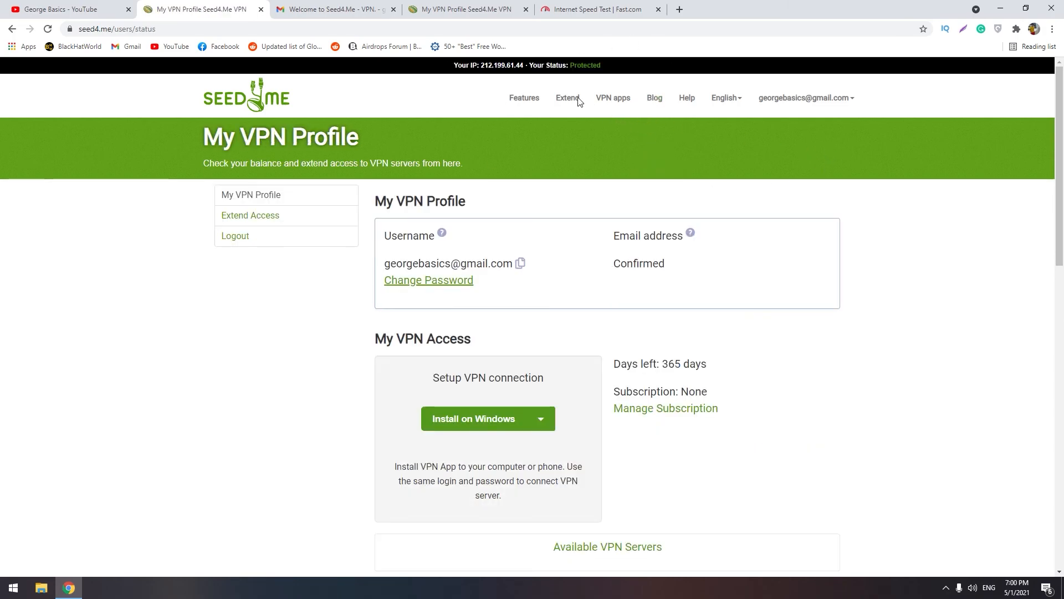
Step: Review the profile's app download section, then switch to the YouTube channel tab
scroll(down, 3)
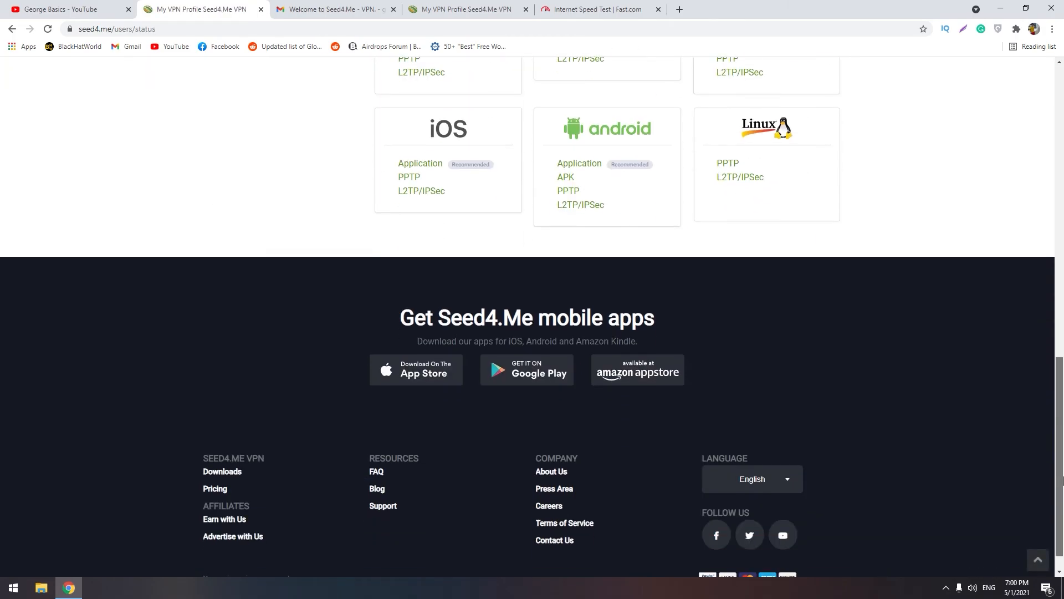
scroll(up, 3)
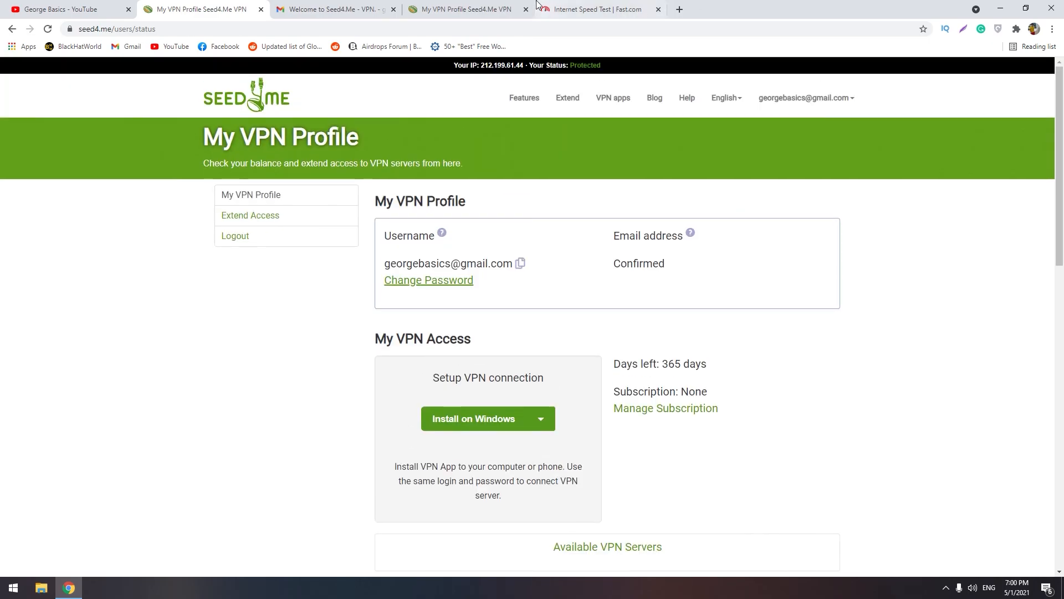
click(64, 9)
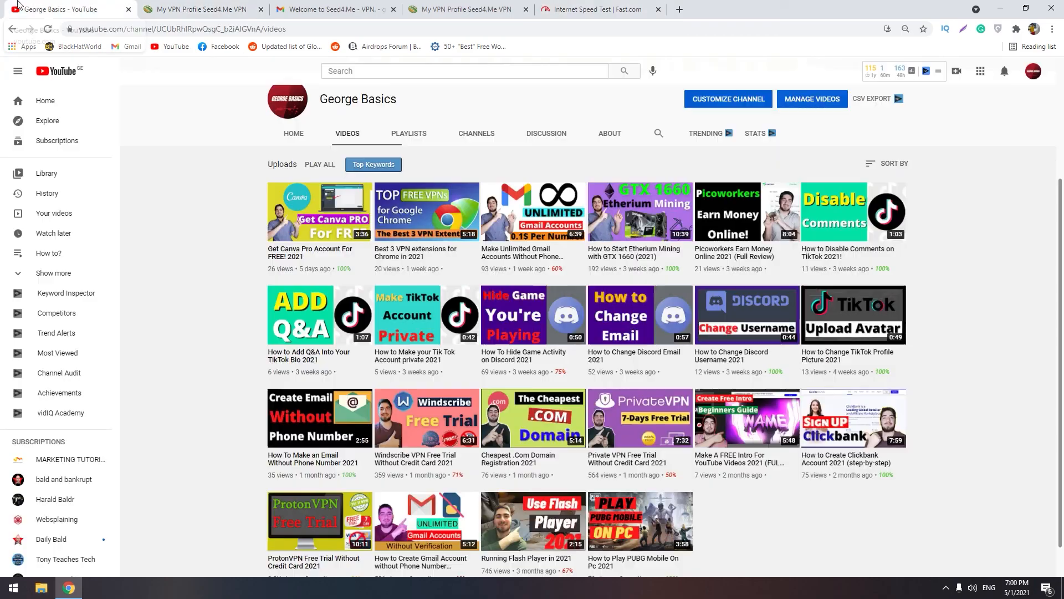